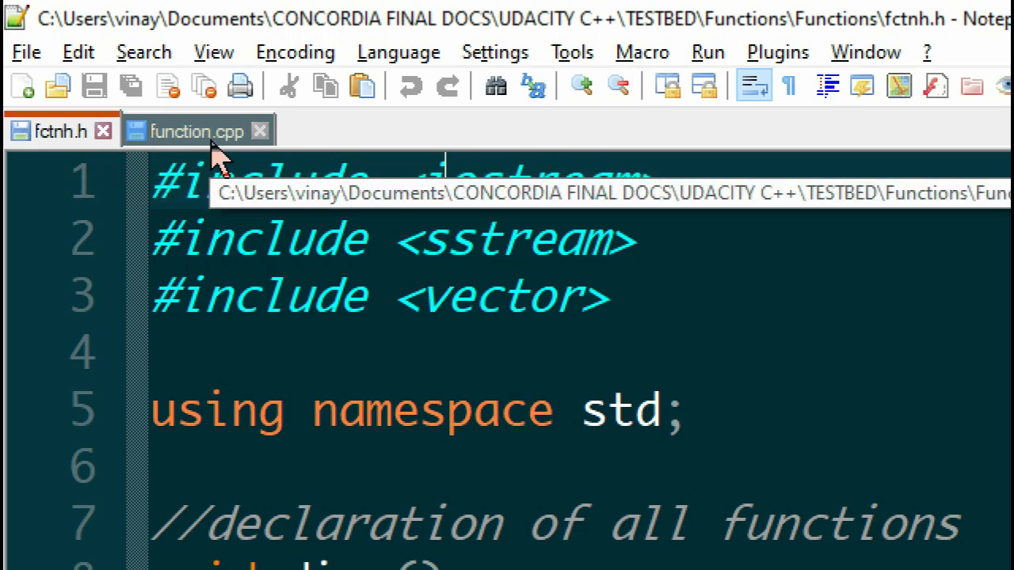
# Review the arraySum and divide functions, then save the new document as RK4.h in the RK4 METHOD folder.
pyautogui.click(196, 130)
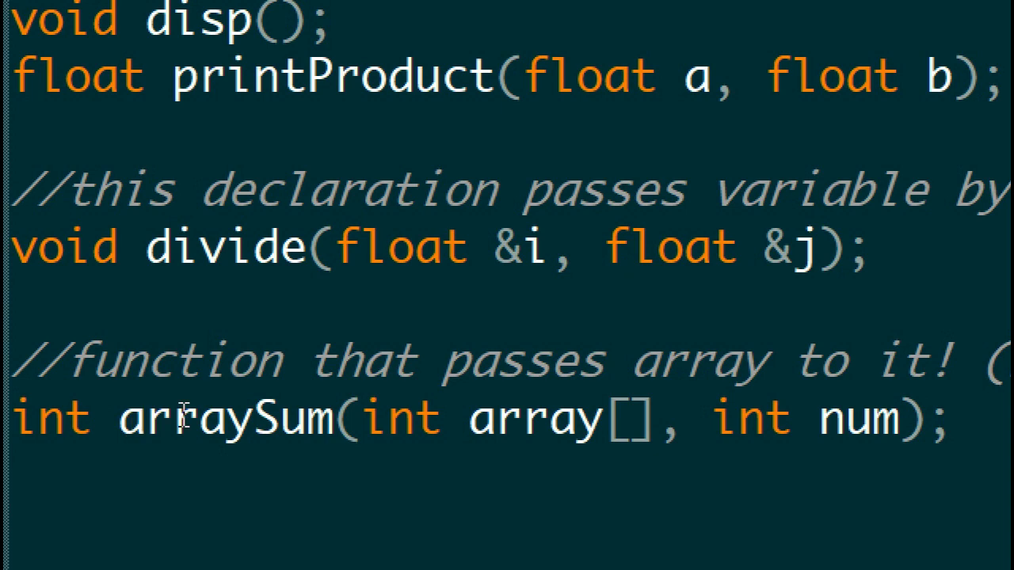
pyautogui.doubleClick(536, 418)
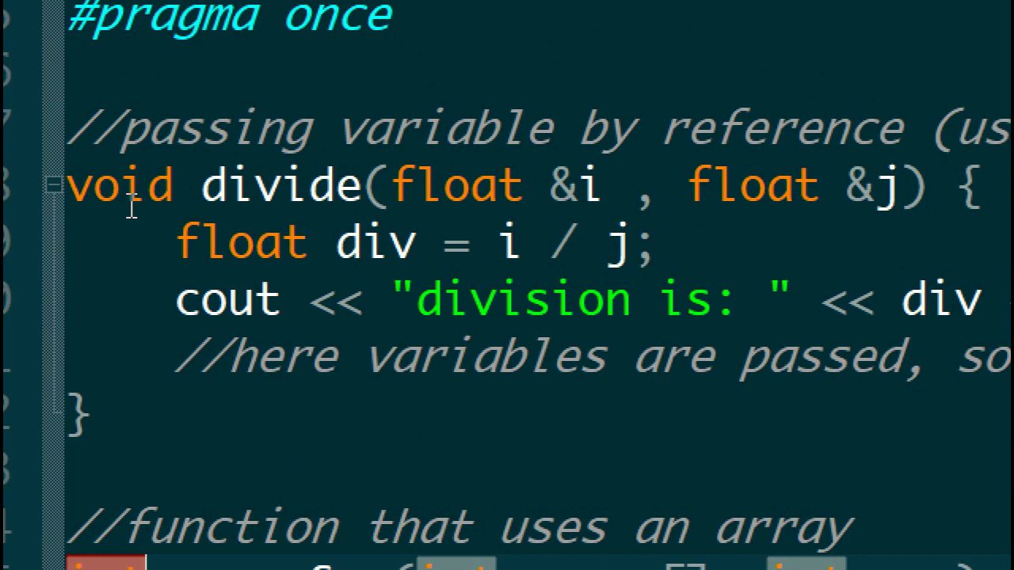
pyautogui.doubleClick(119, 187)
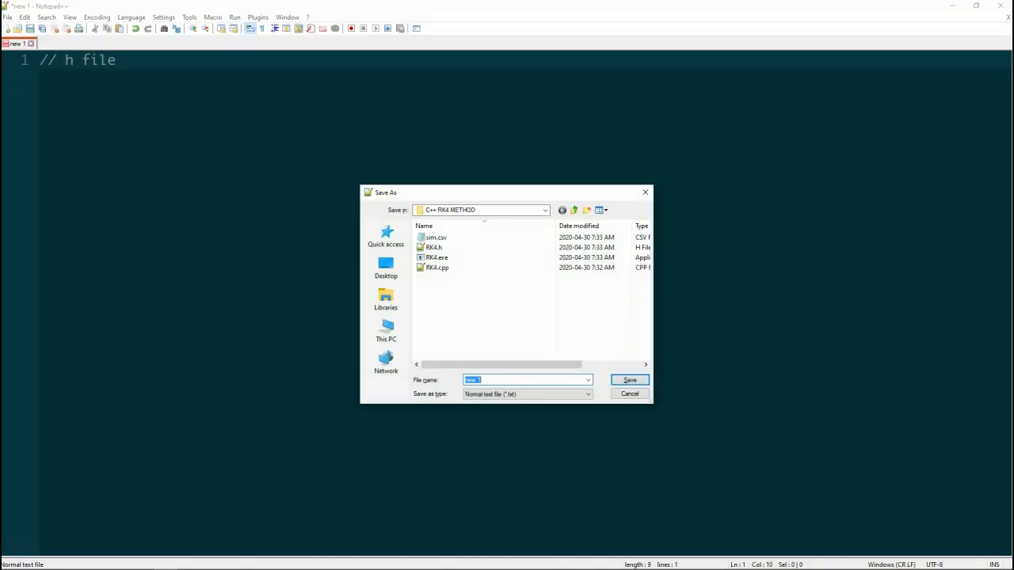
pyautogui.moveTo(434, 247)
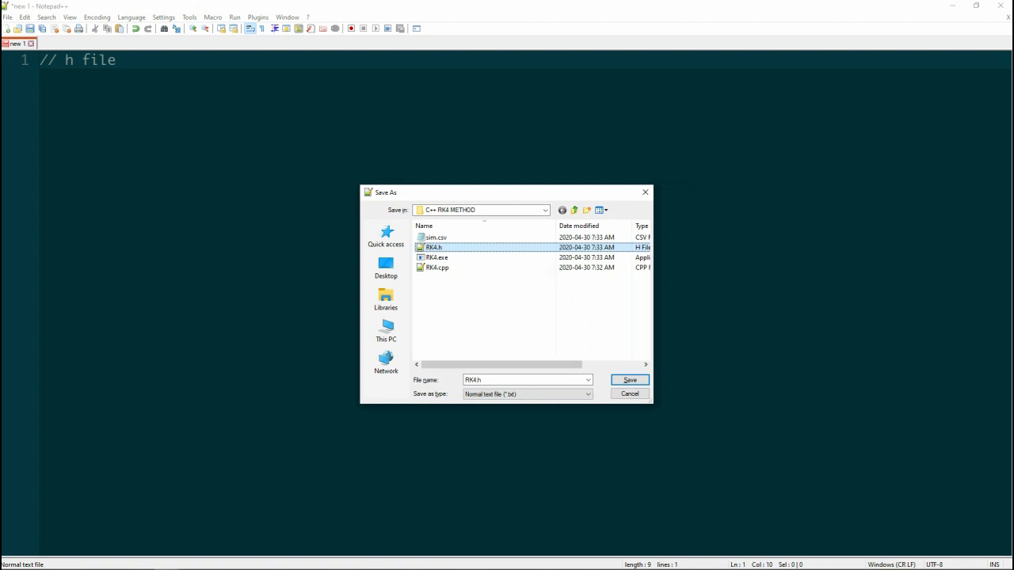
pyautogui.click(631, 380)
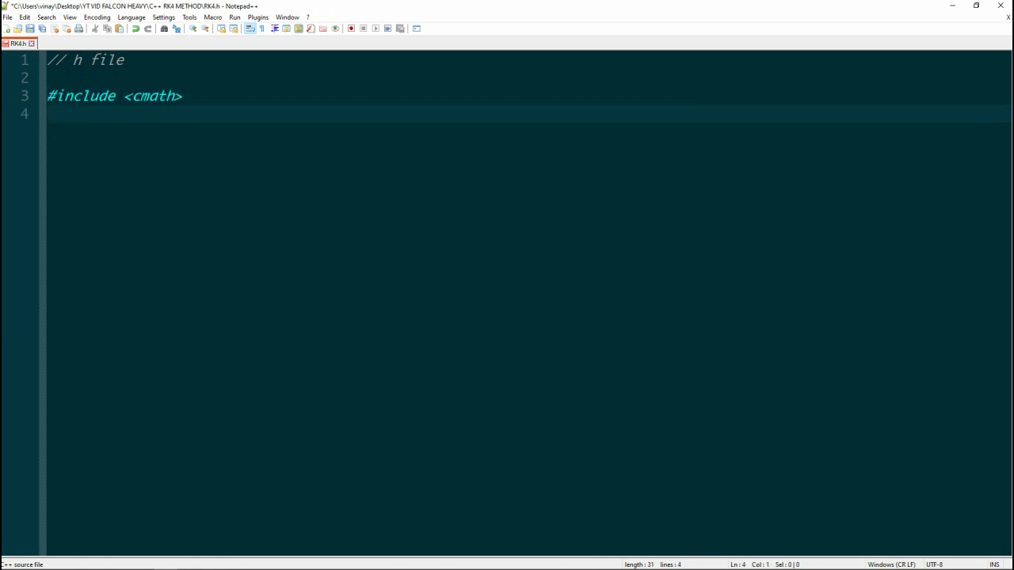
# Add #include lines for cstdio, iostream and fstream and begin the //dx derivative comment.
pyautogui.write('#include <cstdio>')
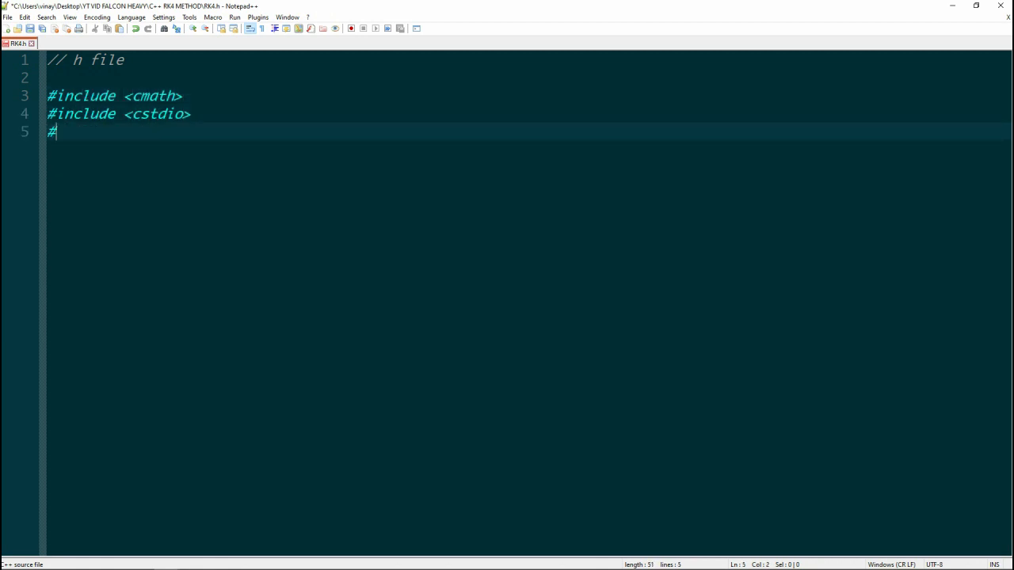
pyautogui.write('include <iostream>')
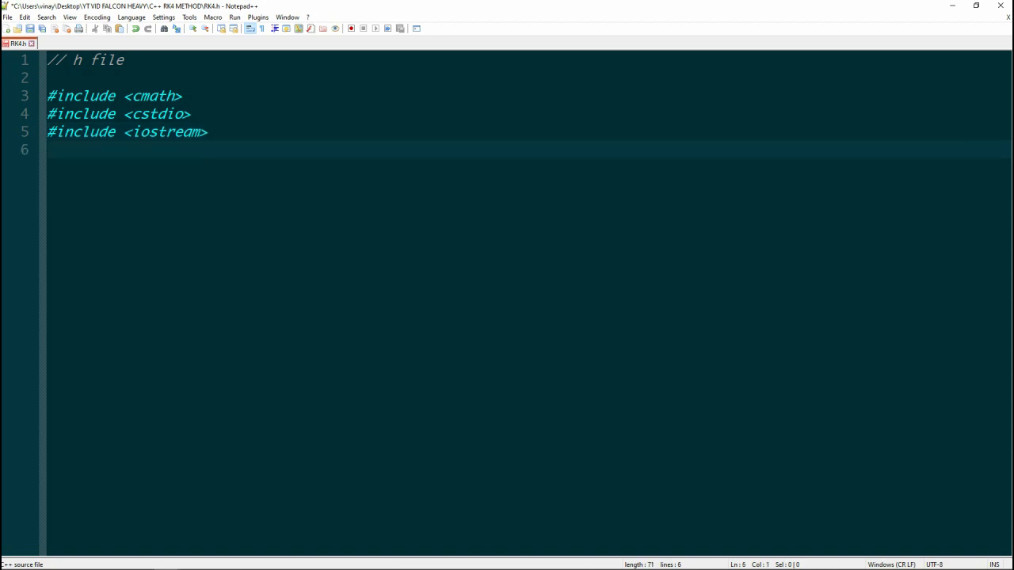
pyautogui.write('#include <fstream>')
pyautogui.write('do')
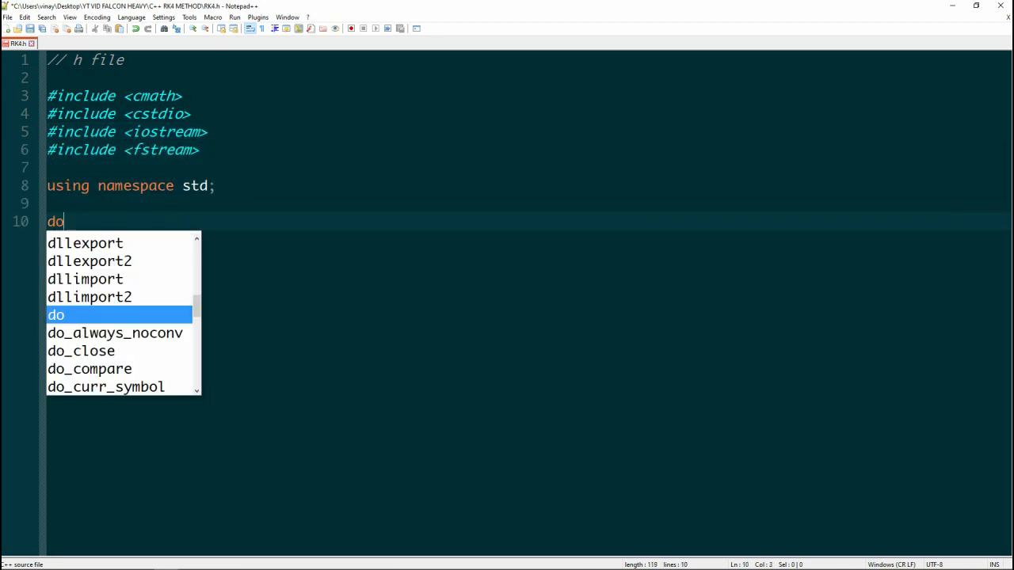
pyautogui.write('//dx')
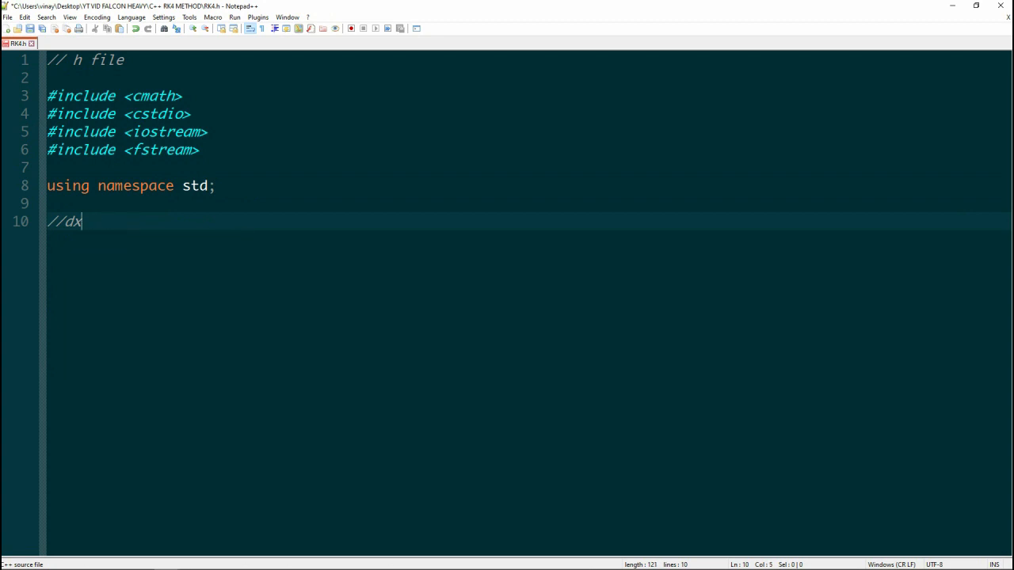
# Comment dx/dt = y and declare double func1(double X1), then comment the dy/dt expression with (1-x^2).
pyautogui.write('/dt = y > func1')
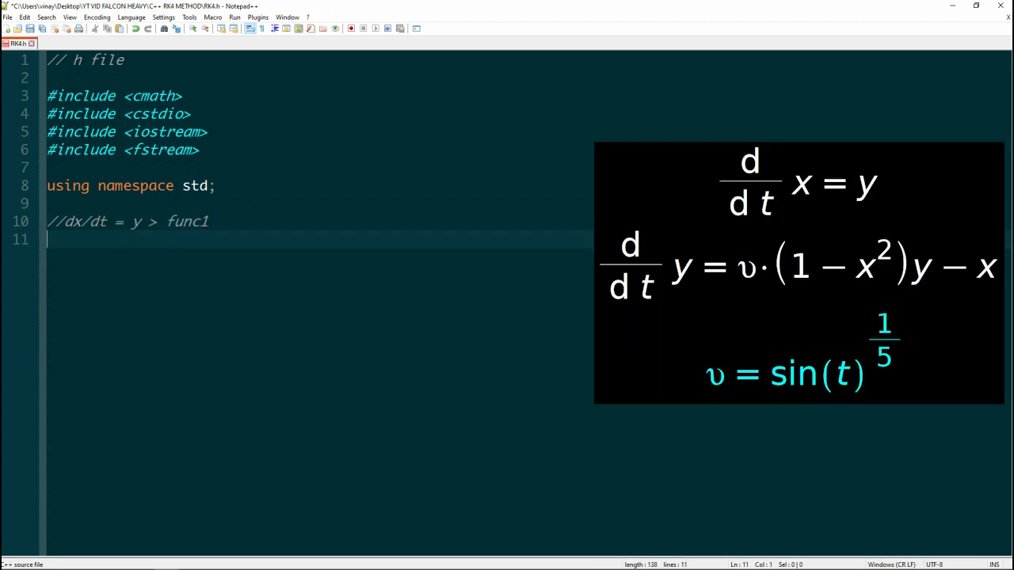
pyautogui.write('double func1(double X1);')
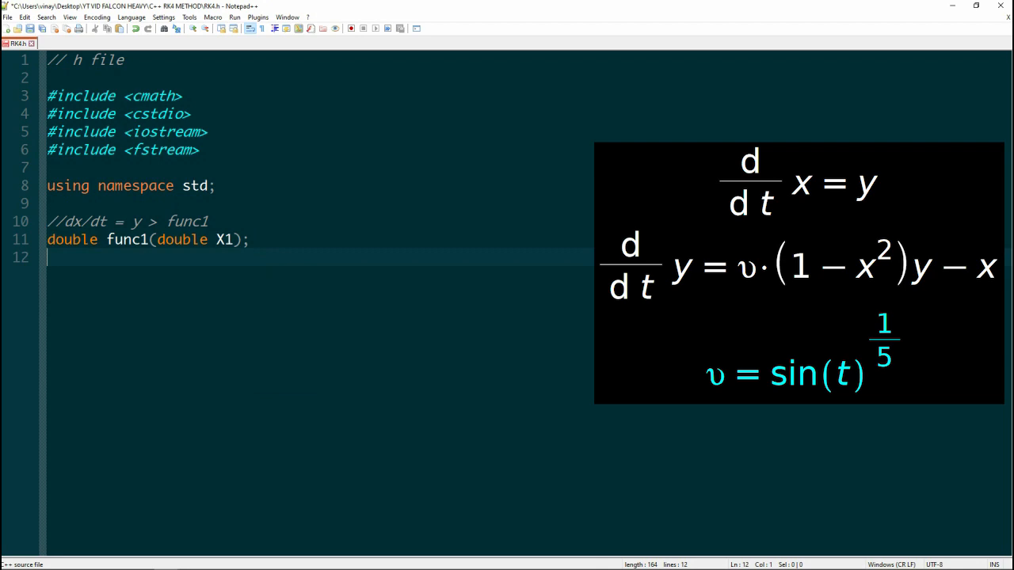
pyautogui.write('//d/')
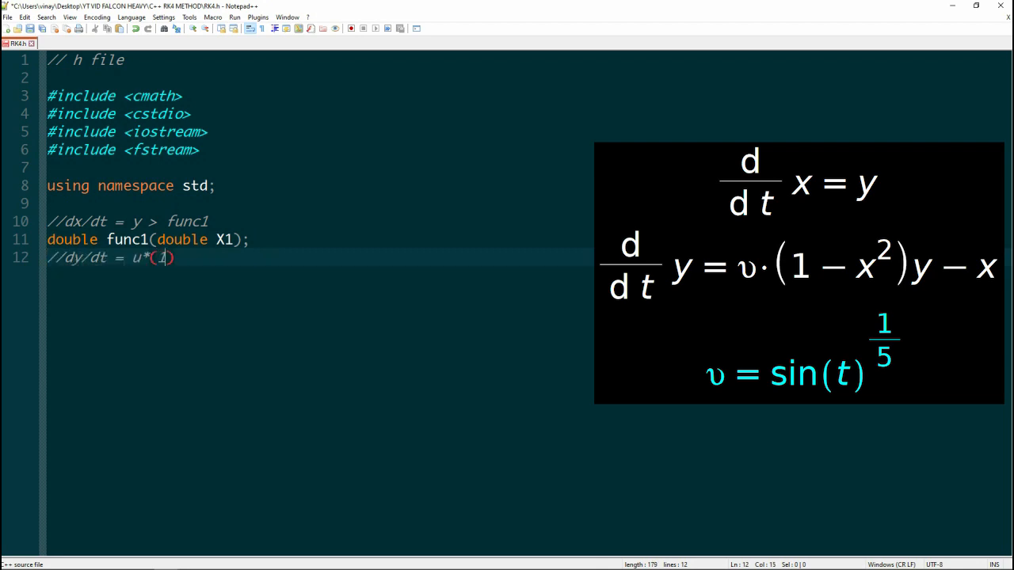
pyautogui.write('-x^2)*y-x^2')
pyautogui.write('double')
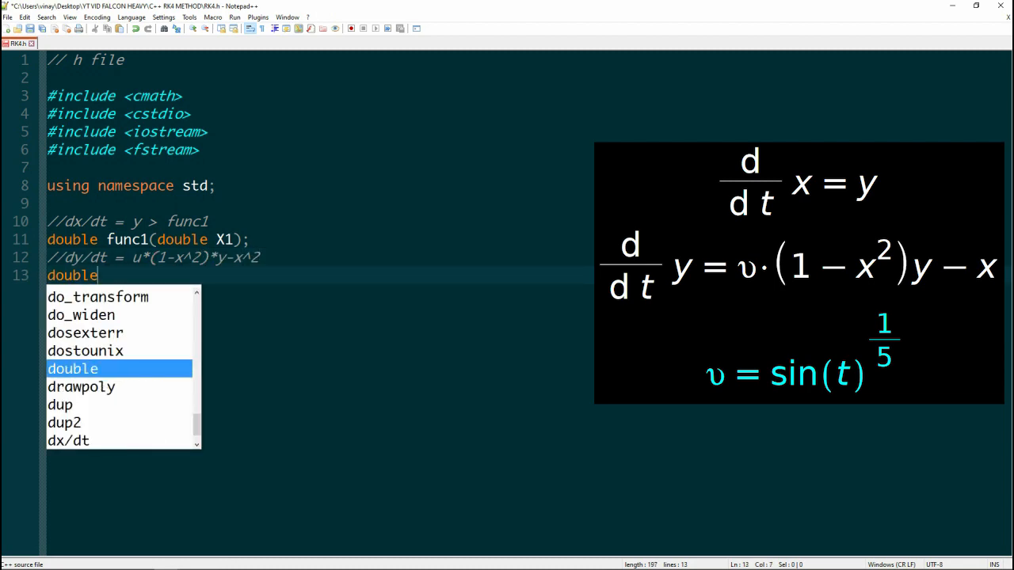
# Declare and define func2(double &t, double X1, double X2, double U) returning F2.
pyautogui.write('func2(double &t,)')
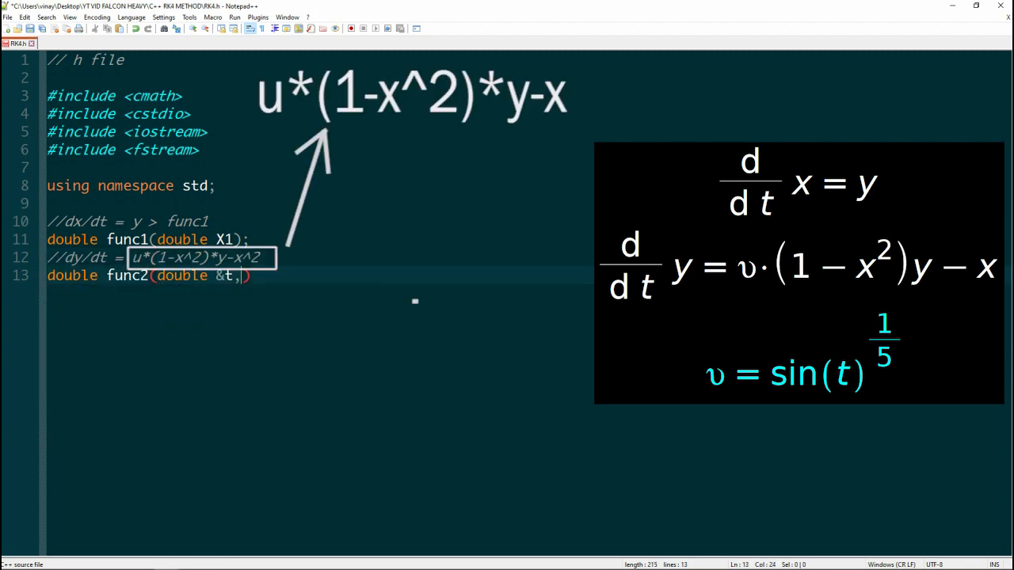
pyautogui.write('double X1, double X2, double U1')
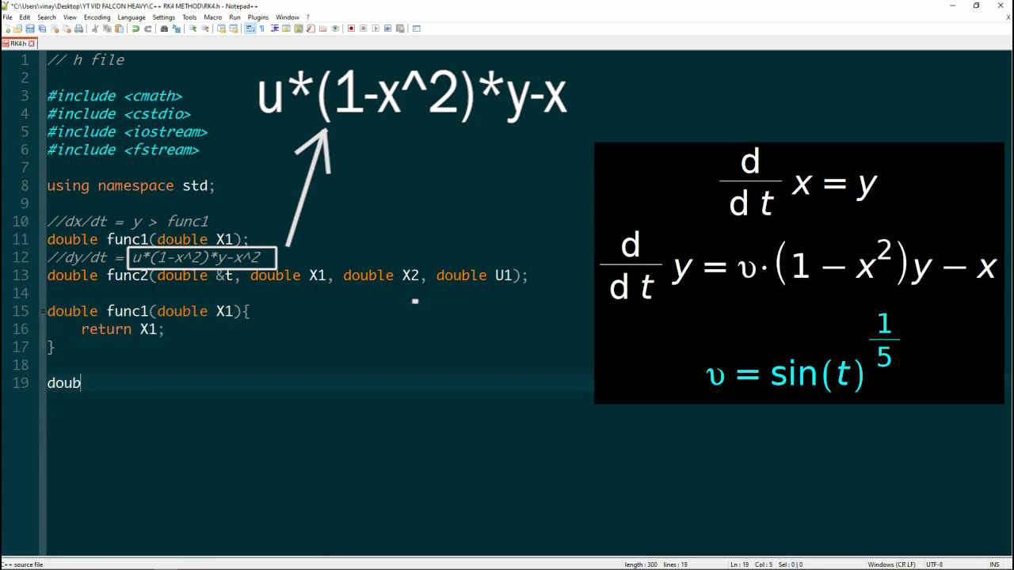
pyautogui.write('le func2(double &)')
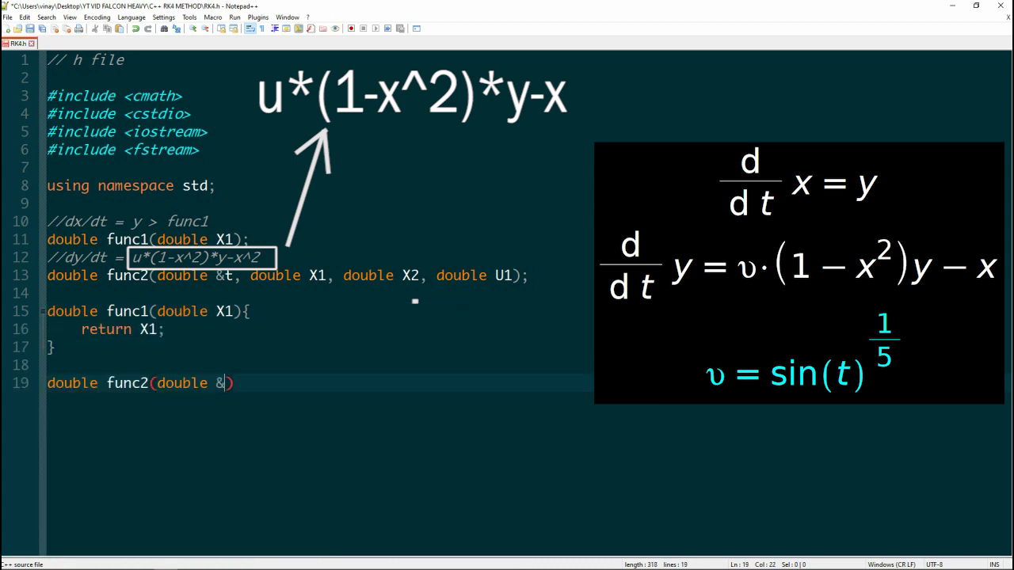
pyautogui.write('t, double X1, doubel')
pyautogui.write('double F2 = U1*(1-pow(X2,2))*X1-X2;')
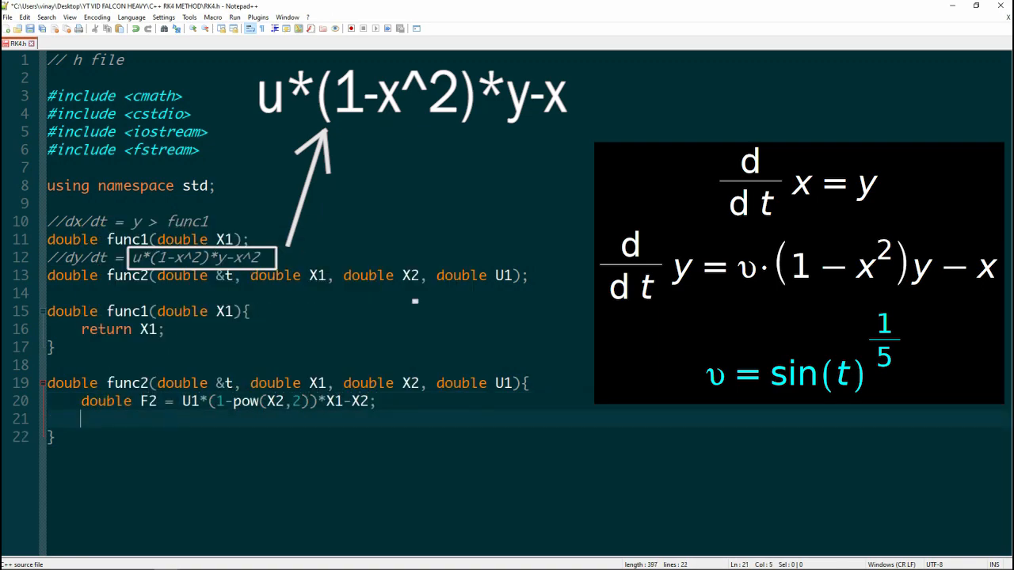
pyautogui.write('return F2;')
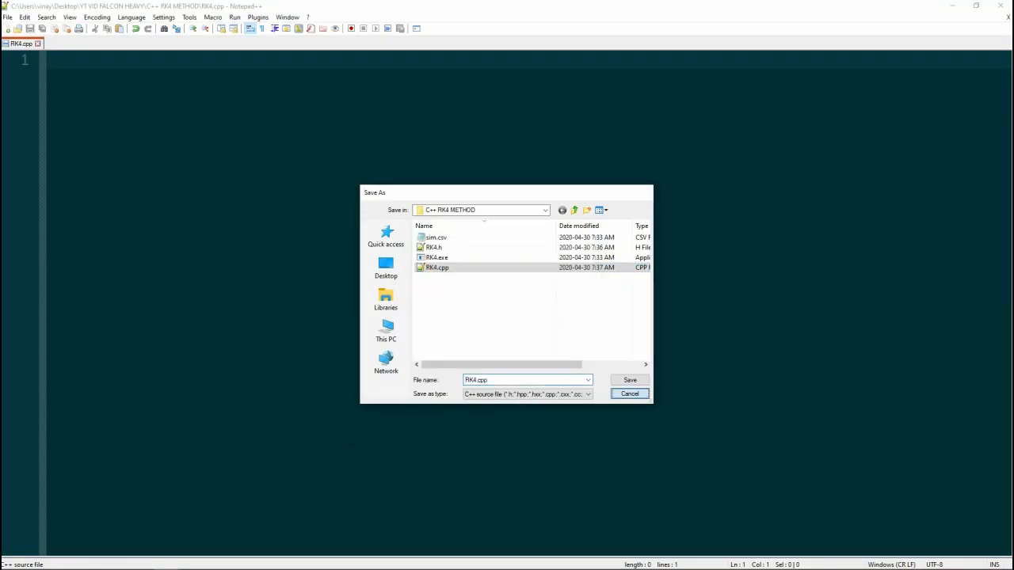
# Save the new file as RK4.cpp and start it with a //cpp file comment and #include "RK4.h".
pyautogui.click(629, 380)
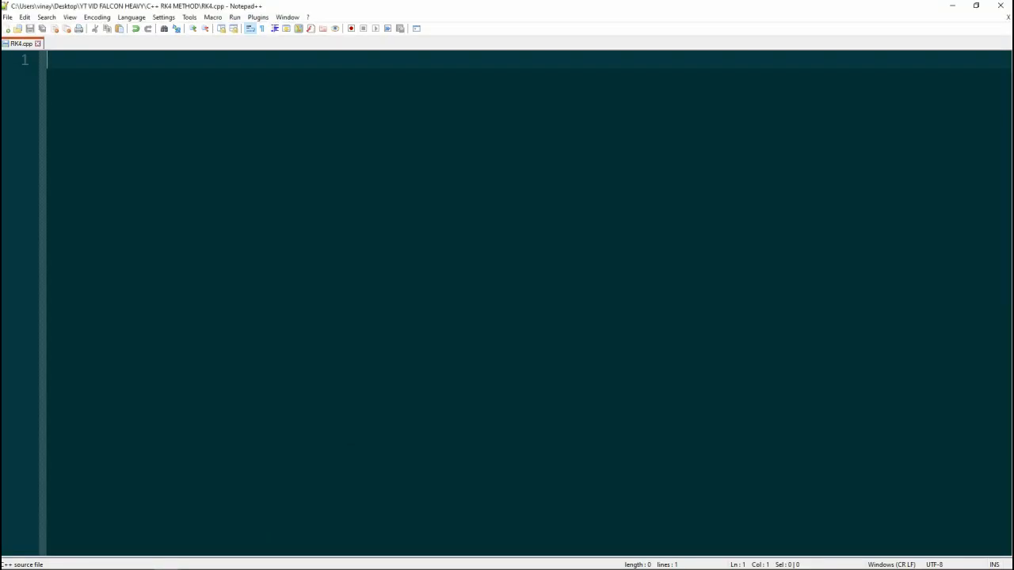
pyautogui.write('//cpp file')
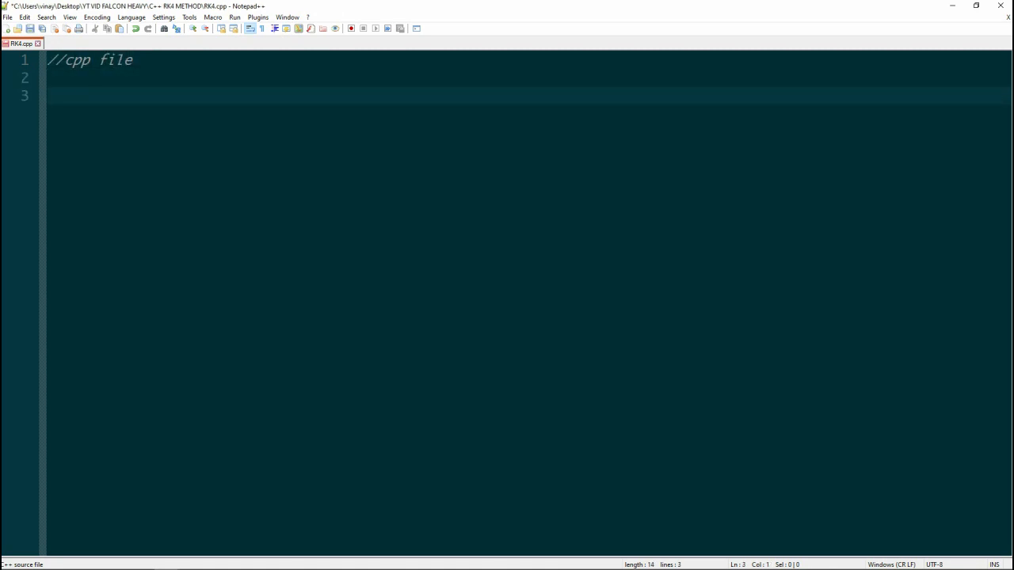
pyautogui.write('#include "RK4."')
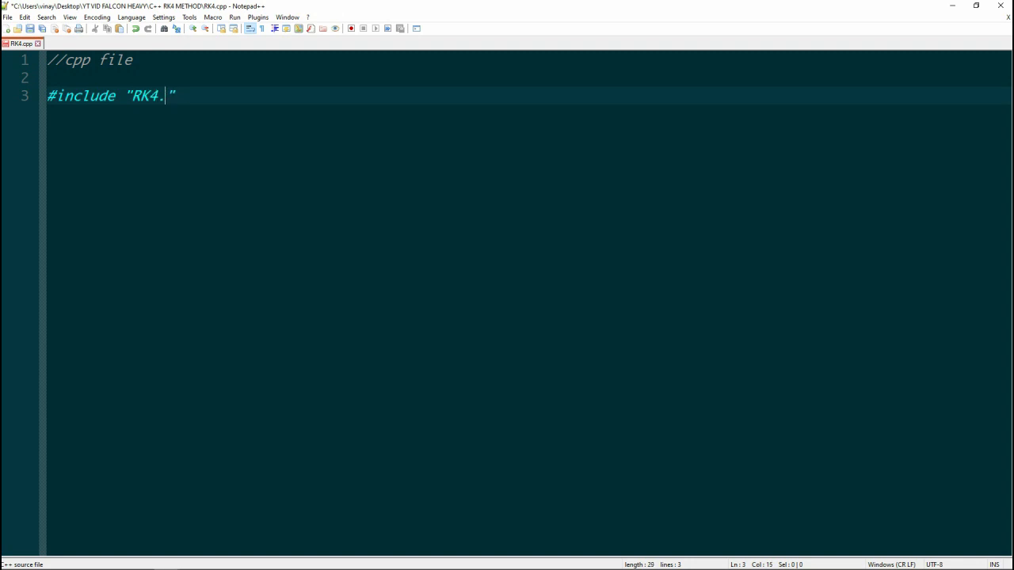
pyautogui.write('h"')
pyautogui.write('//dy/dt =')
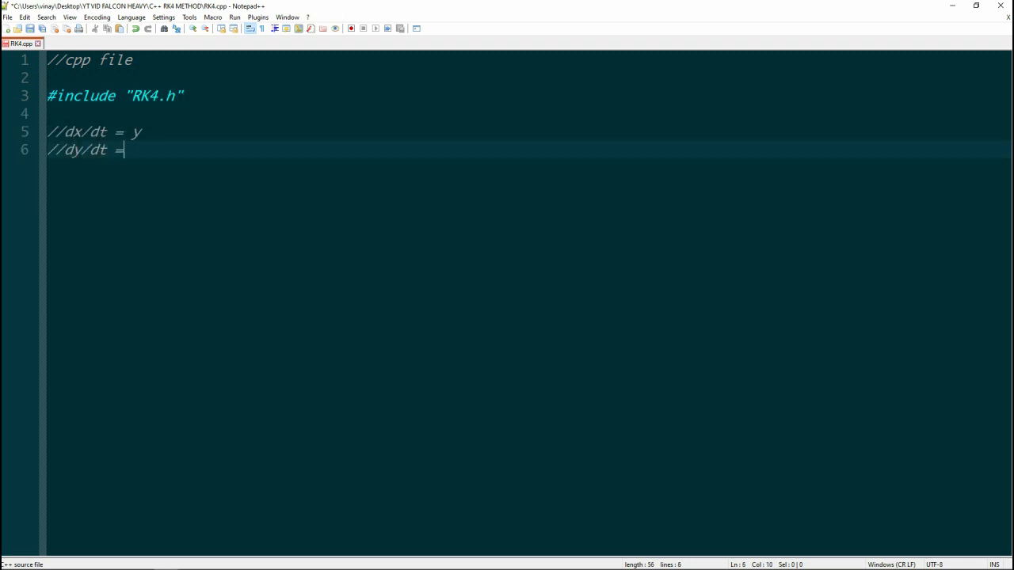
# Comment the u*(1-x^2) equation and the meanings X[1] = Y position, X[2] = X position.
pyautogui.write('u*(1-x^2)*y-x^2')
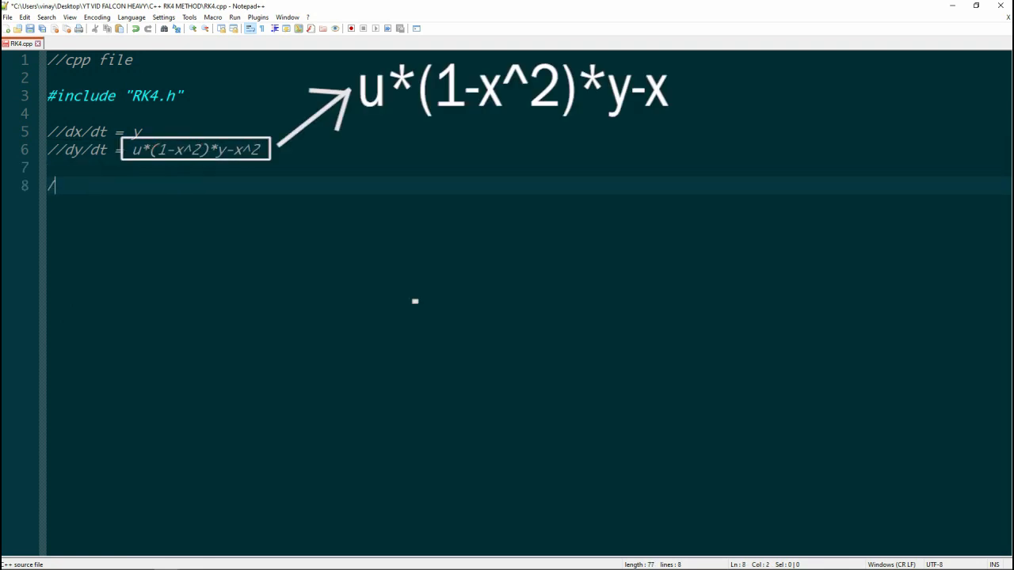
pyautogui.write('/X[1] = Y P0')
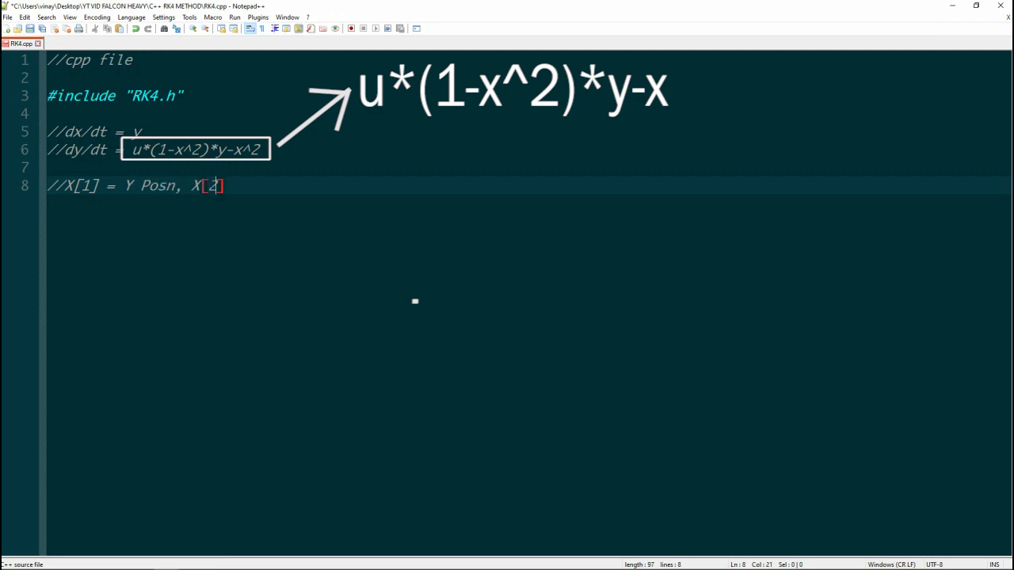
pyautogui.write('= X Posn')
pyautogui.write('int main(')
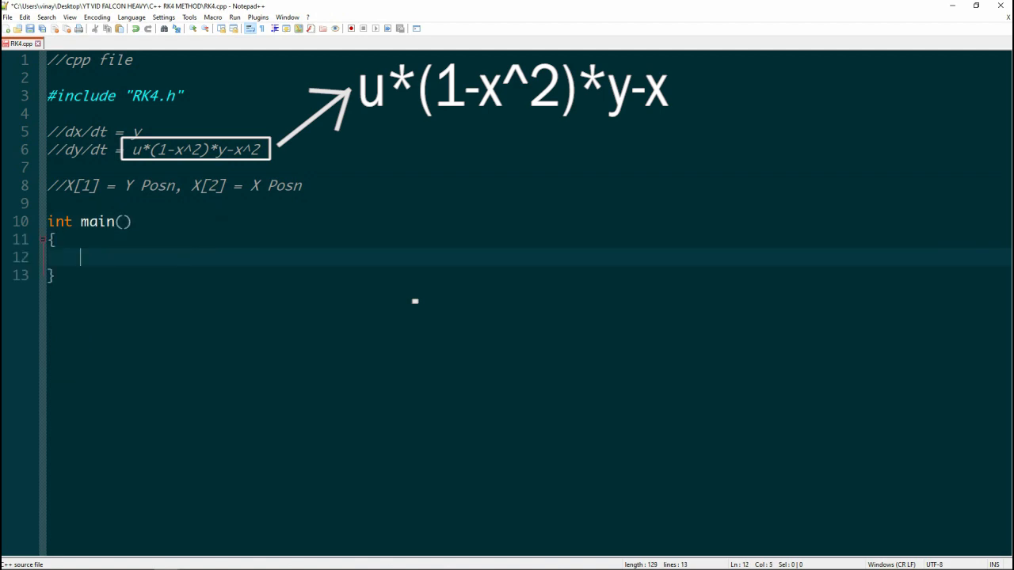
# Declare double t, const int M = 1, the state array X[N+1] and the input array U[M+1].
pyautogui.write('double t;')
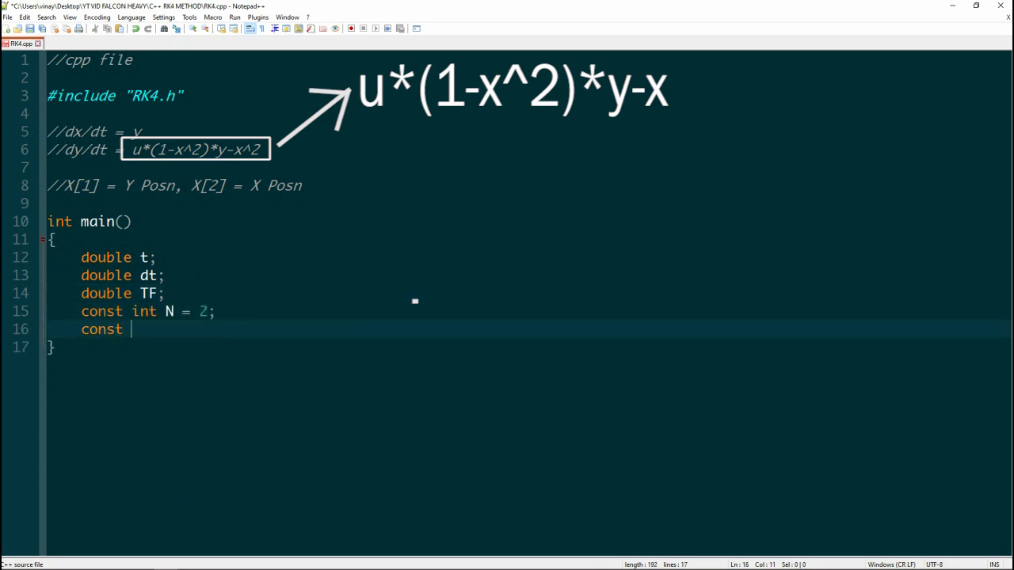
pyautogui.write('int M = 1;')
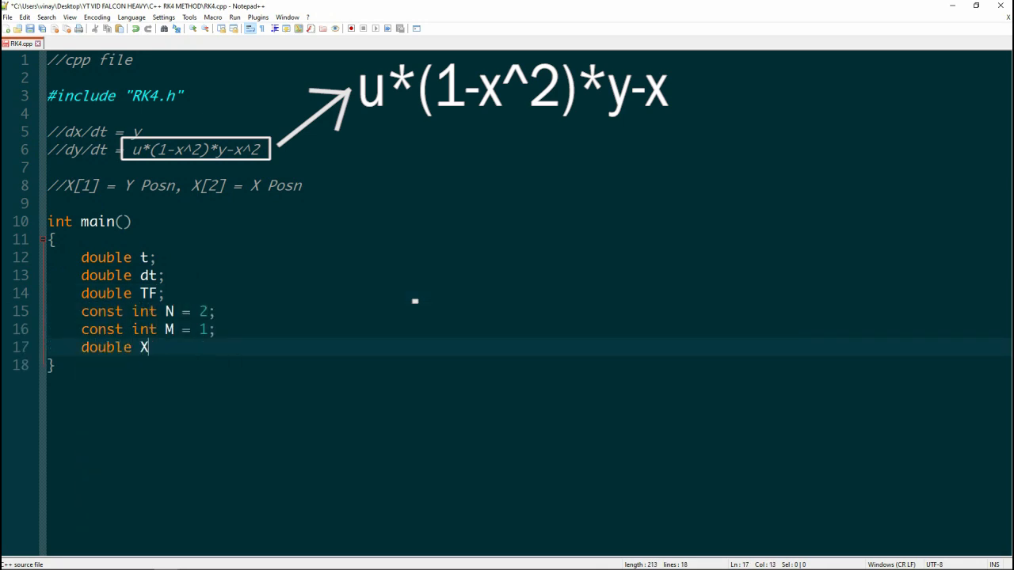
pyautogui.write('[N+1];')
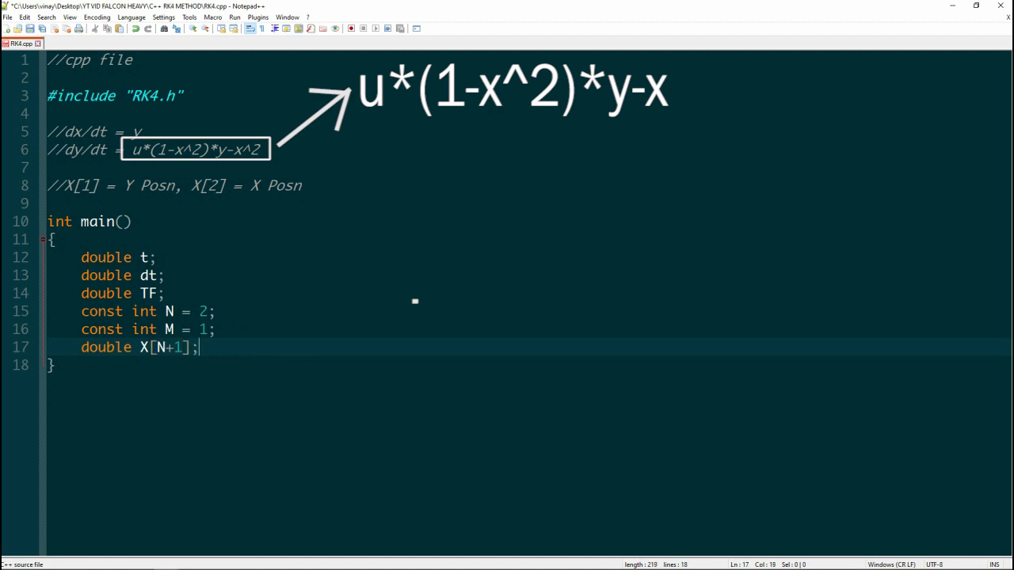
pyautogui.write('double U[M+1];')
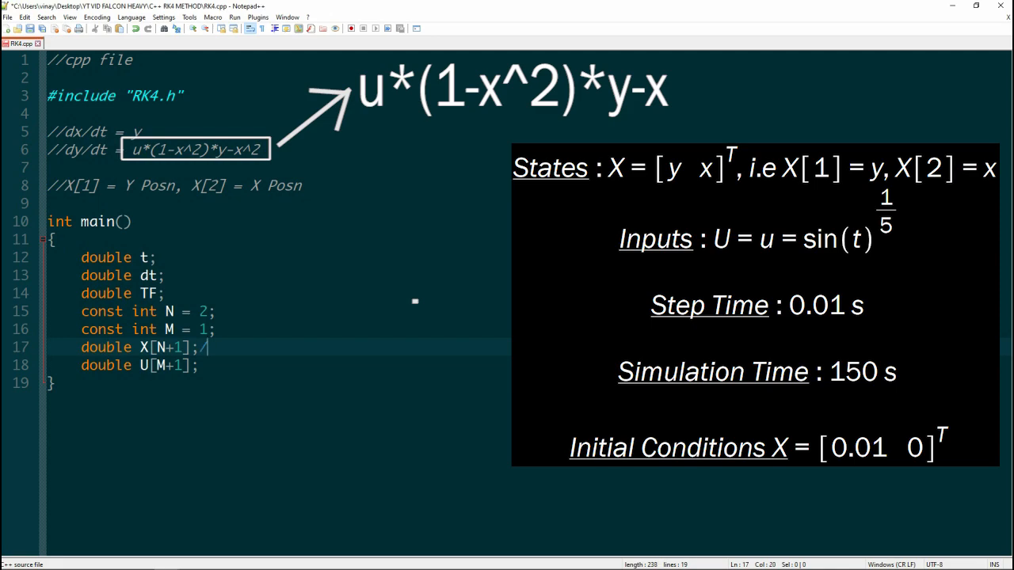
# Comment X as the state vector (index = 1,2....) and U as the input vector with its index.
pyautogui.write('//state vector')
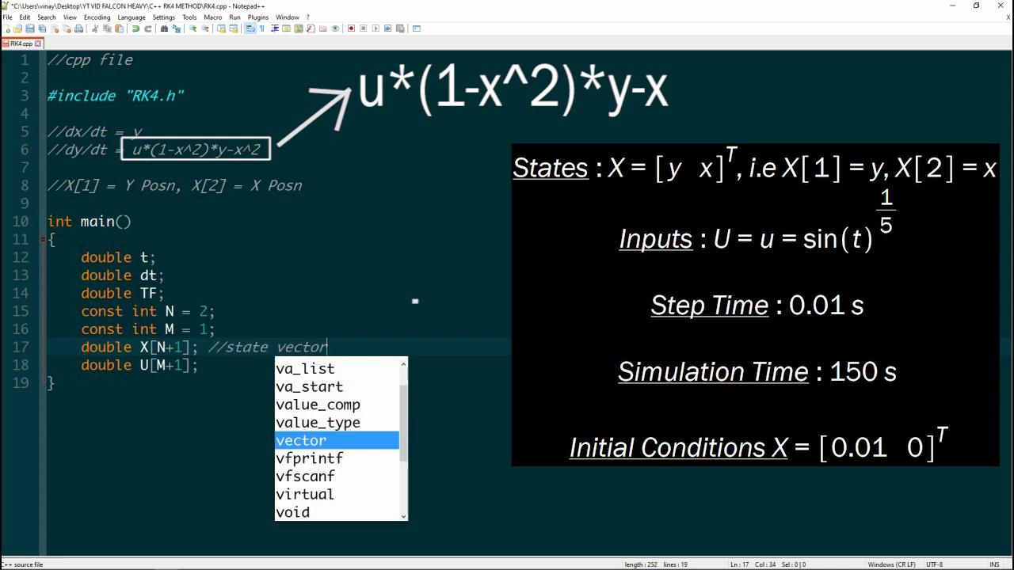
pyautogui.write('(index = 1,2....)')
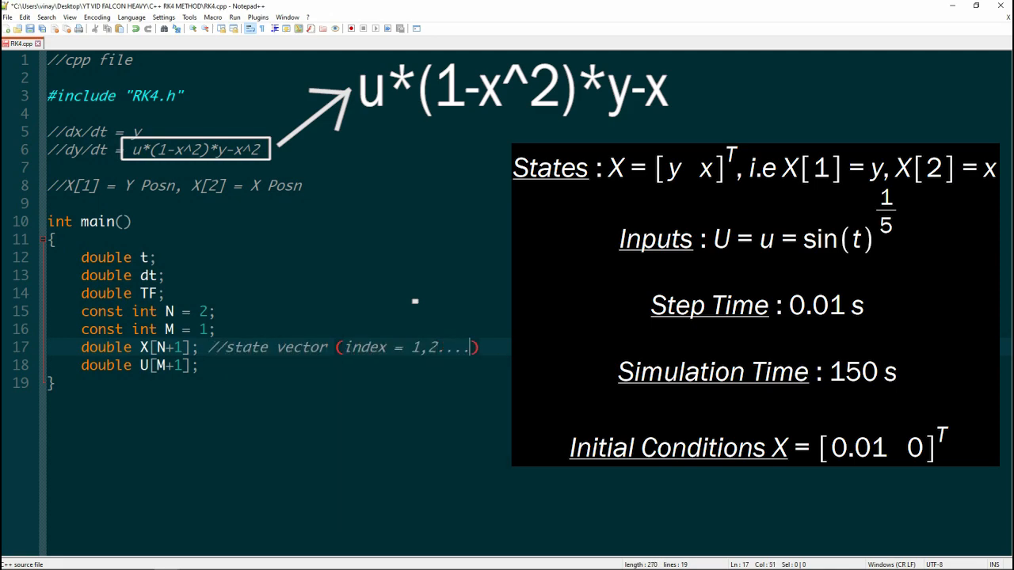
pyautogui.write('//input vector (index =1')
pyautogui.write('double a4 = 0.166;')
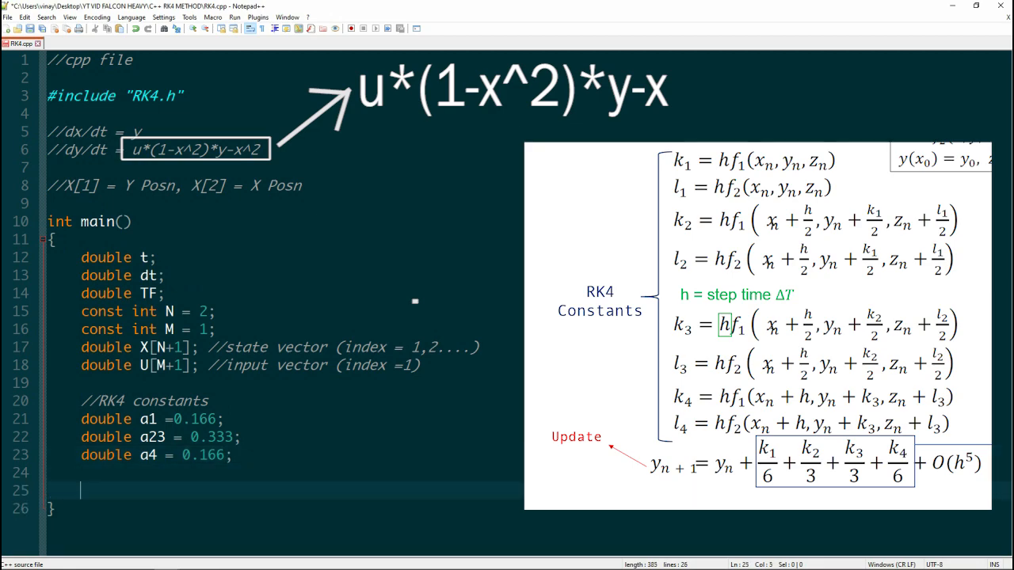
# Under //function approximators declare double K1, K2, K3, K4 and double L1, L2, L3, L4.
pyautogui.write('//')
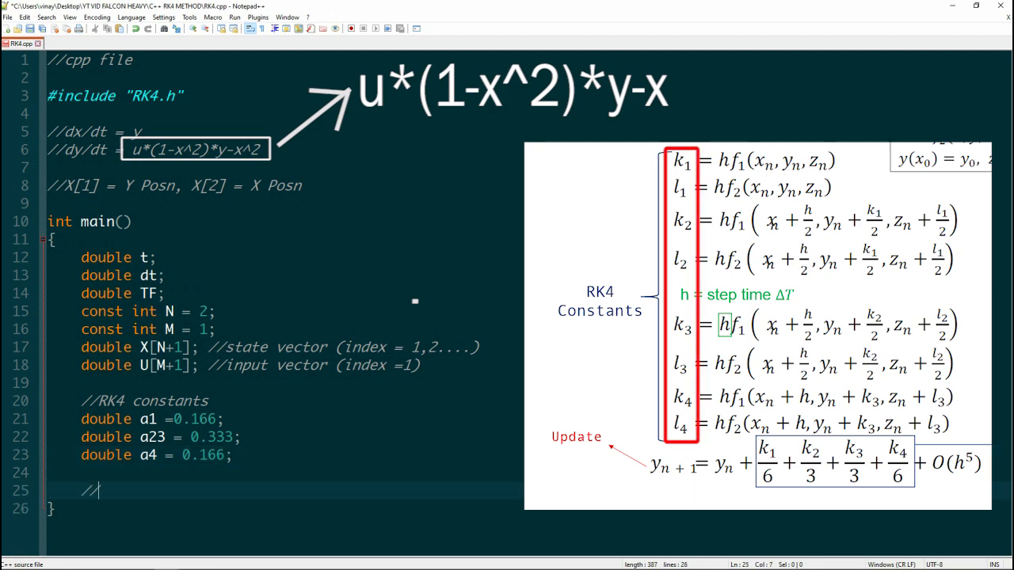
pyautogui.write('dou')
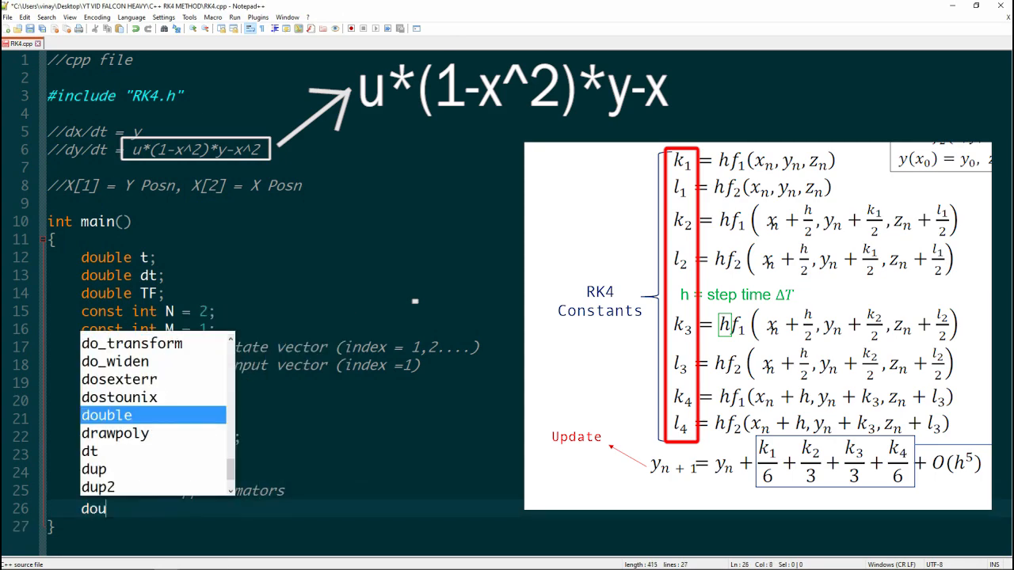
pyautogui.write('double L1, L2,')
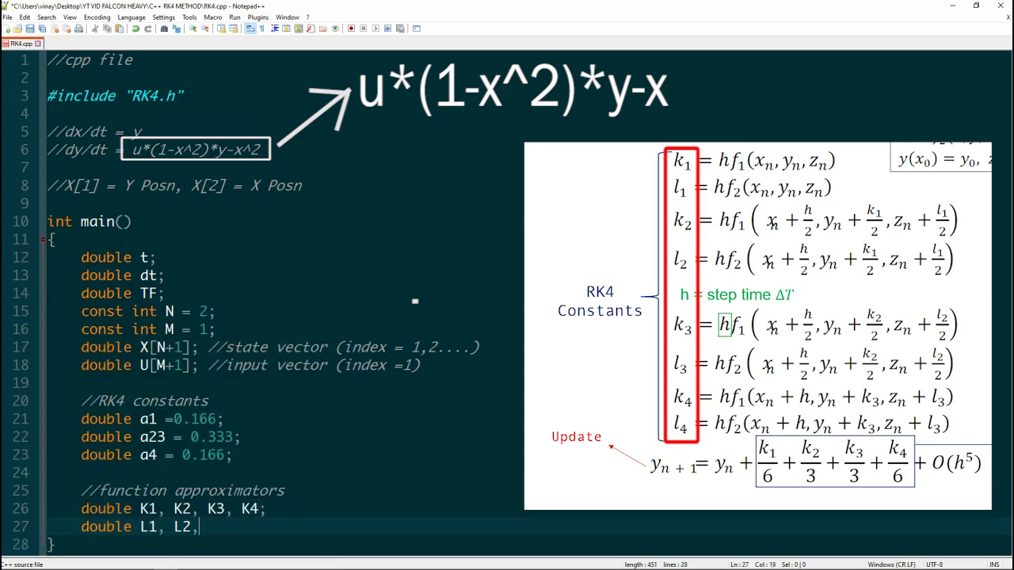
pyautogui.write('L3, L4;')
pyautogui.write('//initial conditions')
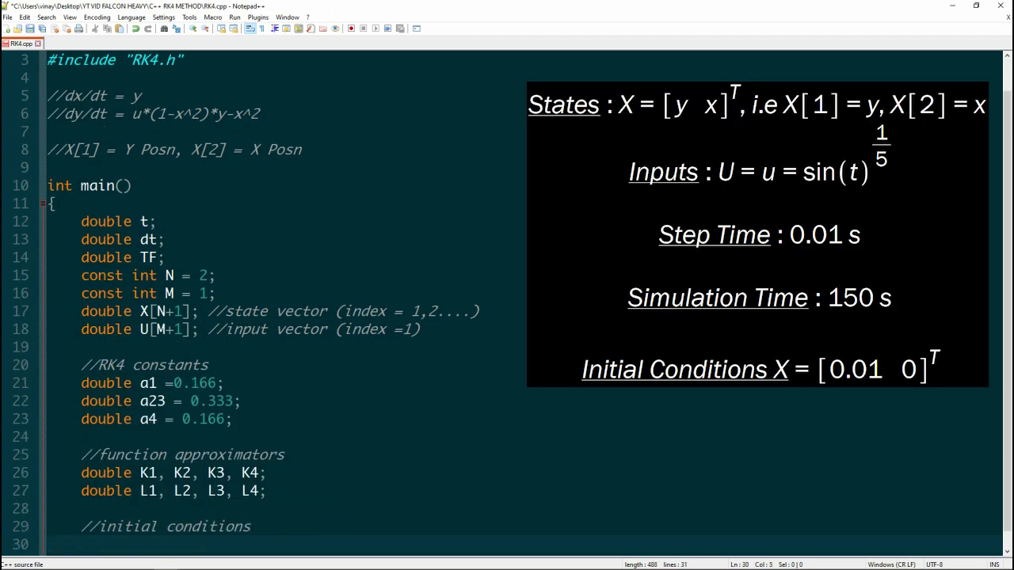
# Set dt = 0.01 with the other initial conditions and begin the ofstream output declaration.
pyautogui.write('dt = 0.01;')
pyautogui.write('X[2] = 0;')
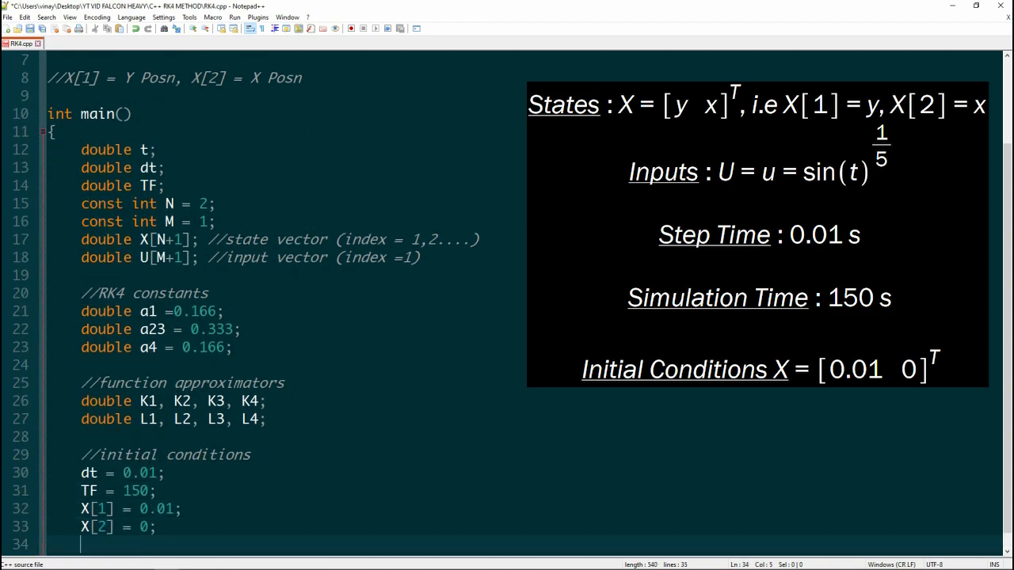
pyautogui.write('ofstream fout ("sim.csv");')
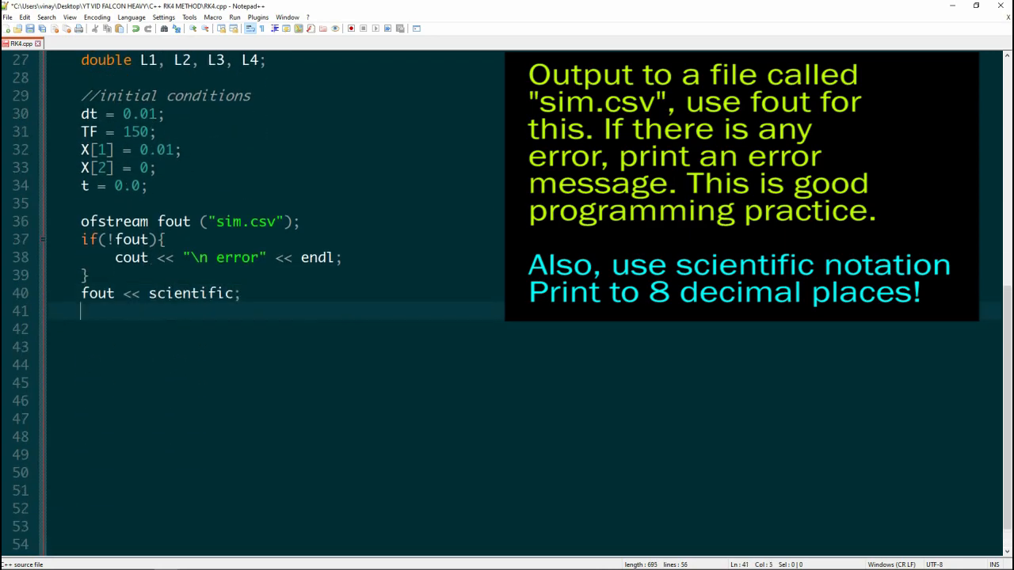
# Set fout.precision(8) and start the header row with "%Time(s)" followed by a comma separator.
pyautogui.write('fout.precision(8);')
pyautogui.click(524, 347)
pyautogui.write('fout << "')
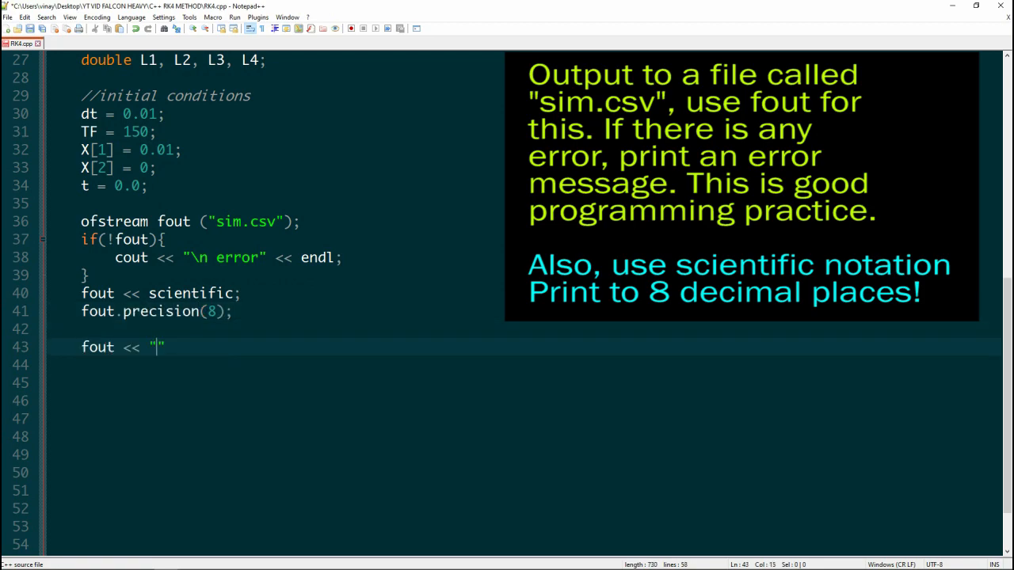
pyautogui.write('Time(s)')
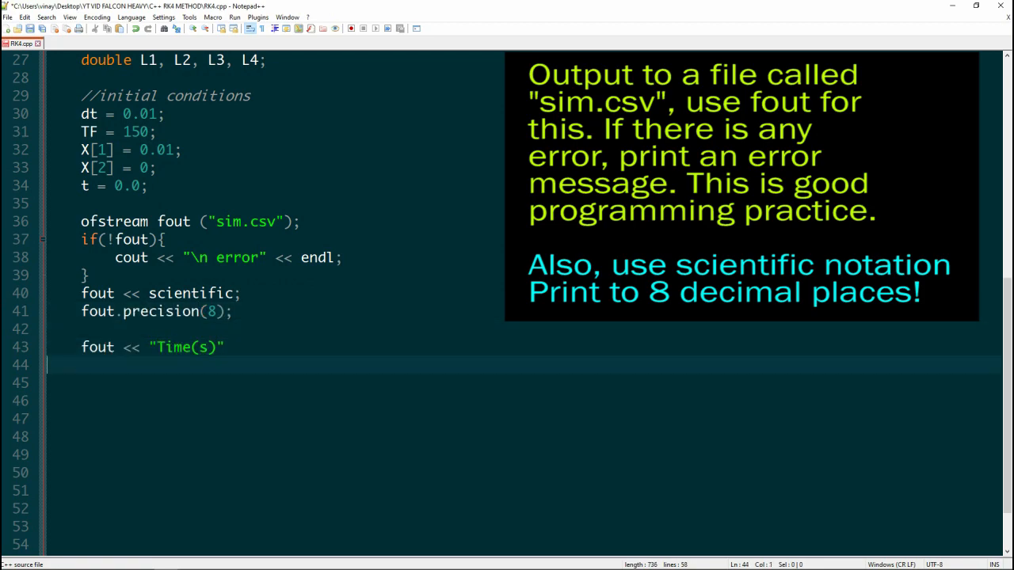
pyautogui.write('<< ","')
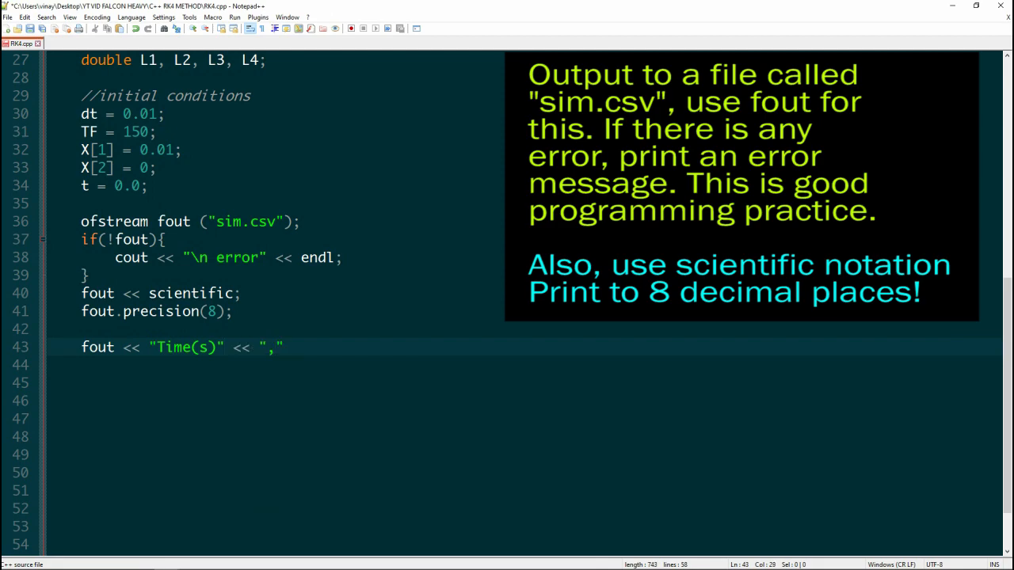
pyautogui.write('%')
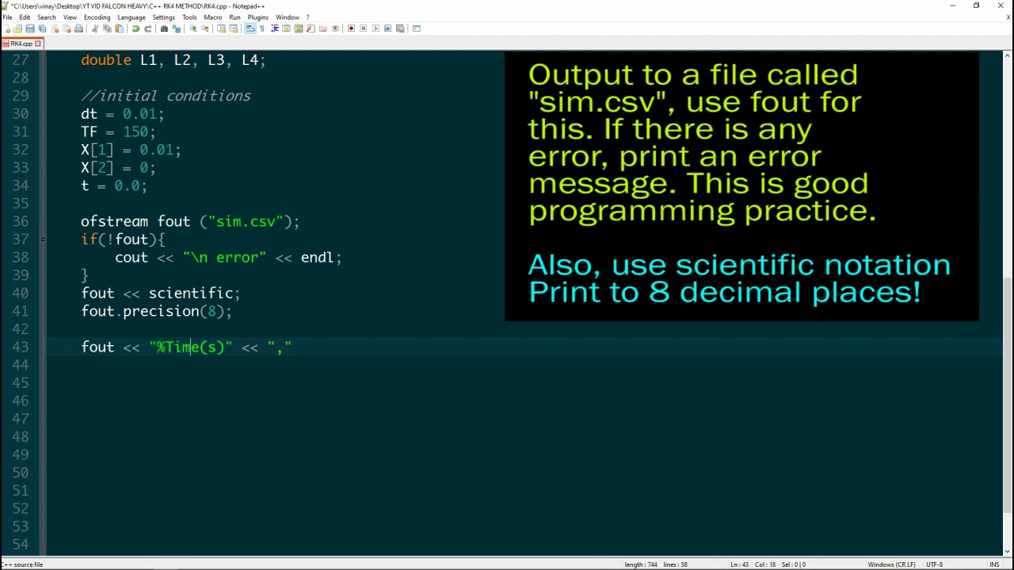
pyautogui.write('<< ""')
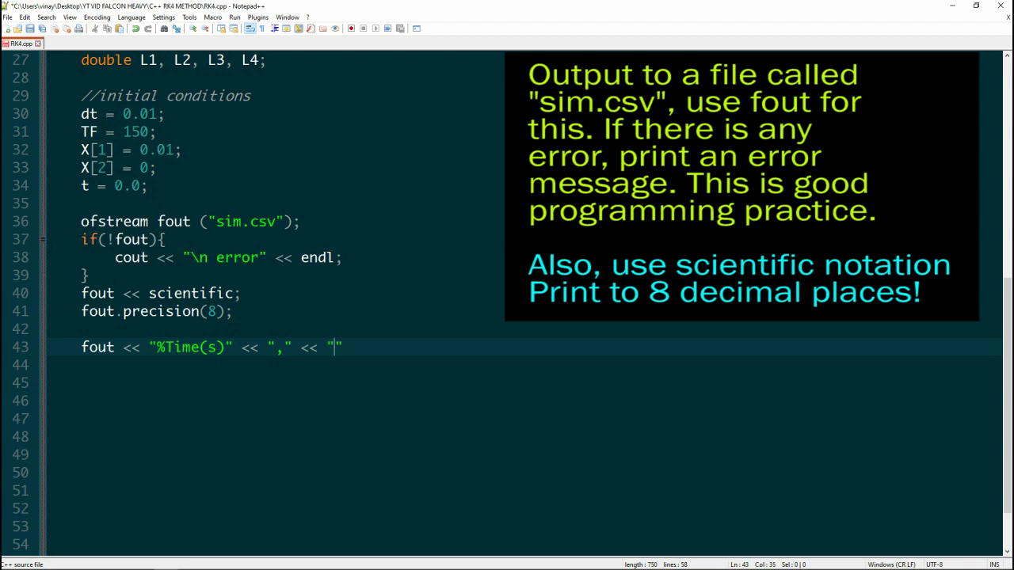
# Finish the header with X-Position (X[2]), Y-Position, Input U and a closing "\n";.
pyautogui.write('X-Position (X[2])')
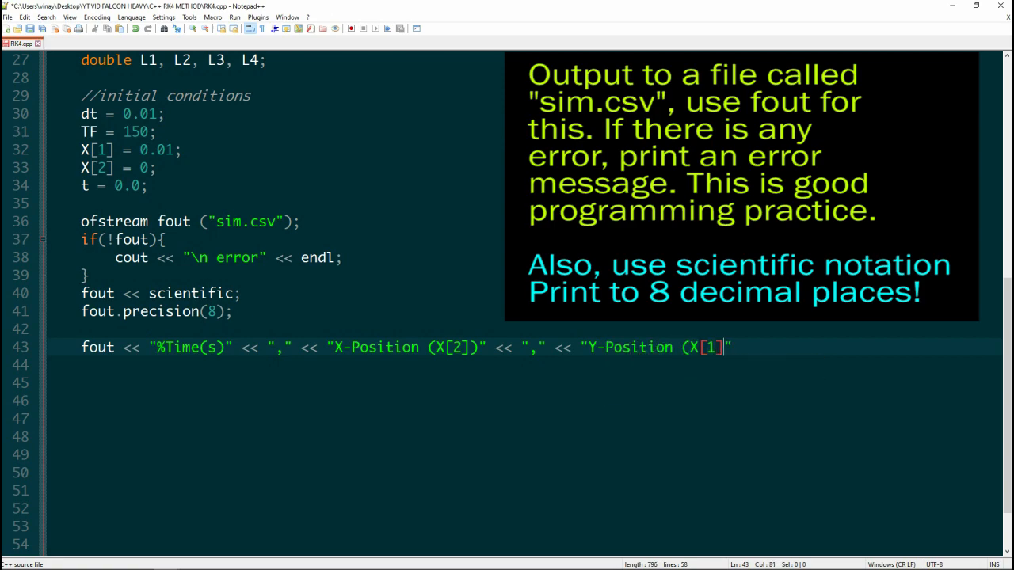
pyautogui.write(')" << ","')
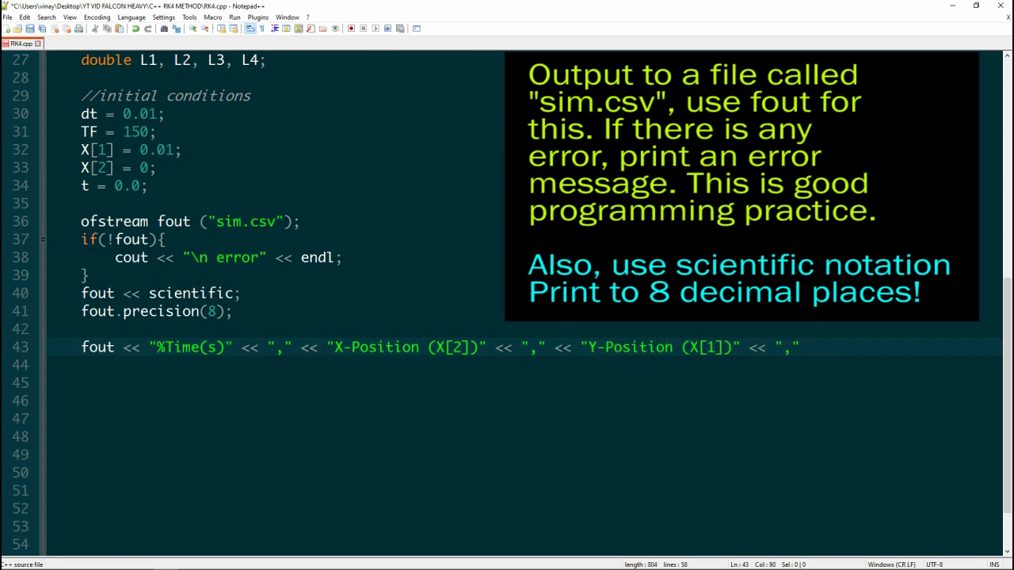
pyautogui.write('<< "Input U"')
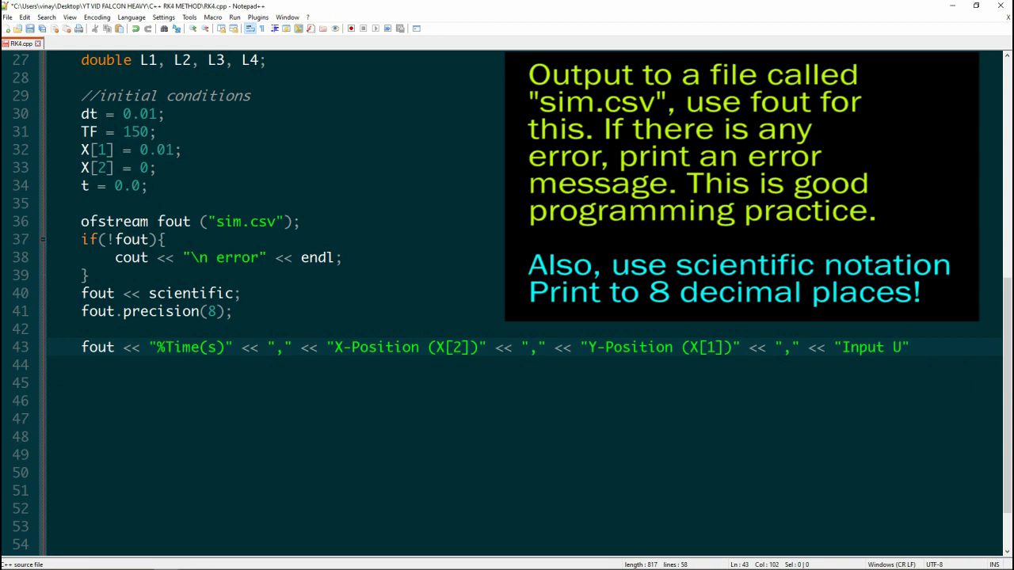
pyautogui.write('<< "\\n"')
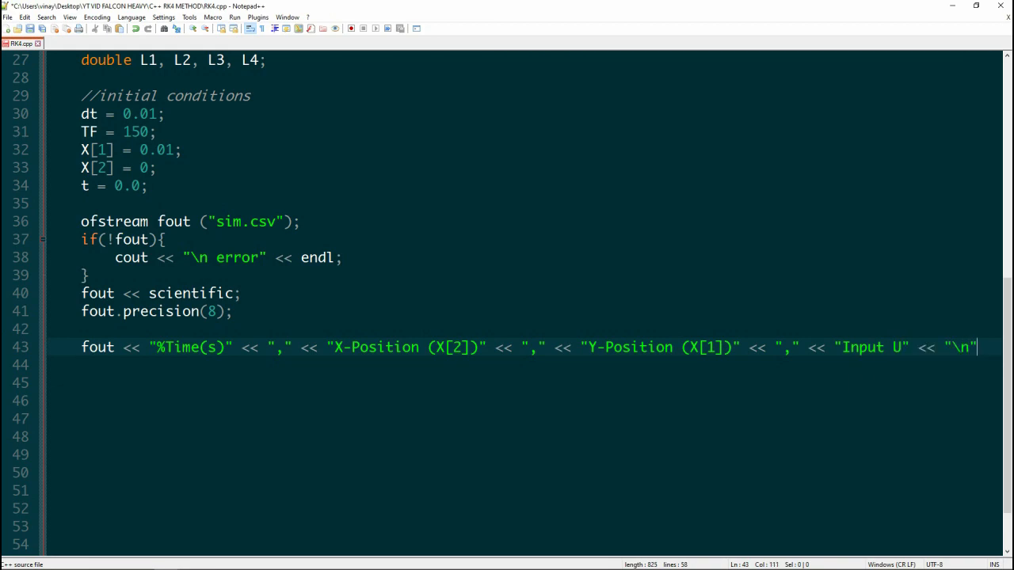
pyautogui.write(';')
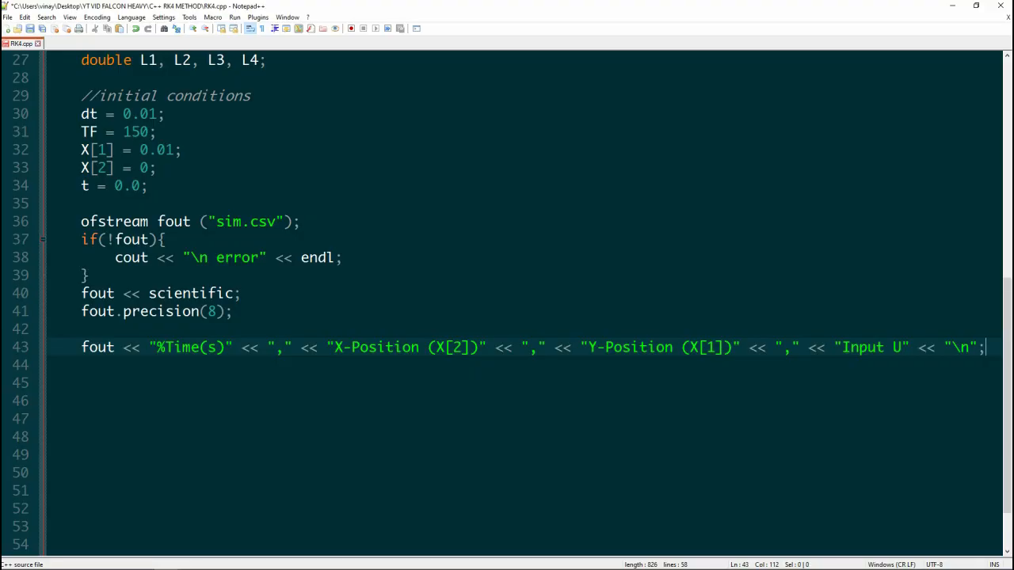
# Open the while (t<=TF) loop and set the input U[1] = sin(pow(t,0.2));.
pyautogui.write('while (t<=TF)')
pyautogui.click(525, 418)
pyautogui.write('U[1')
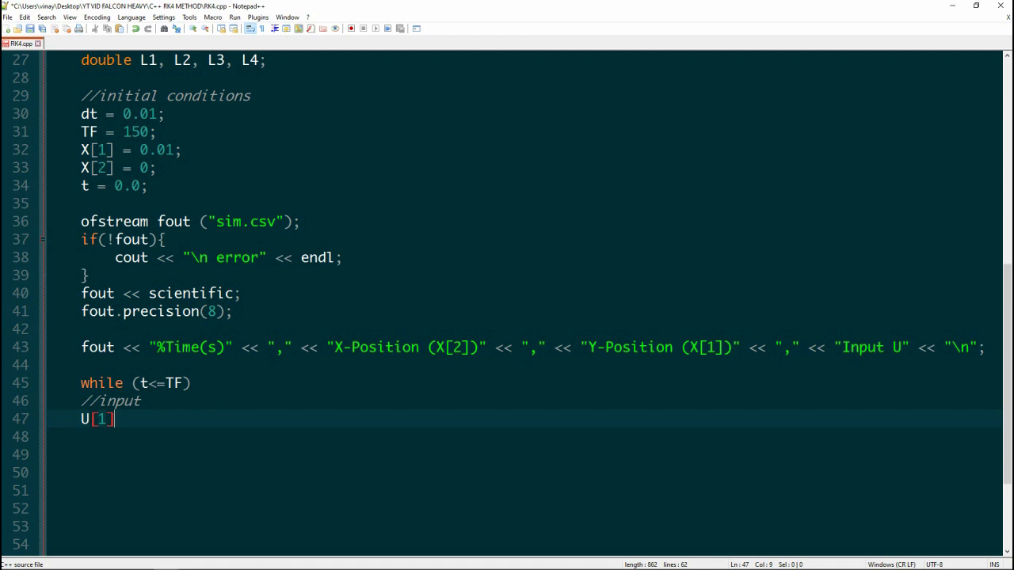
pyautogui.write('= sin(po))')
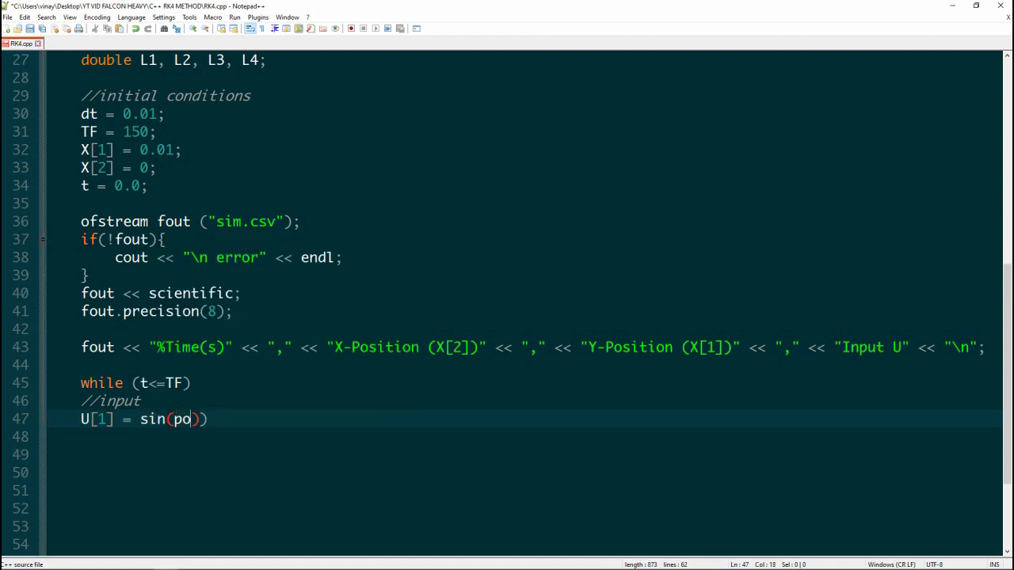
pyautogui.write('w(t,0.2)')
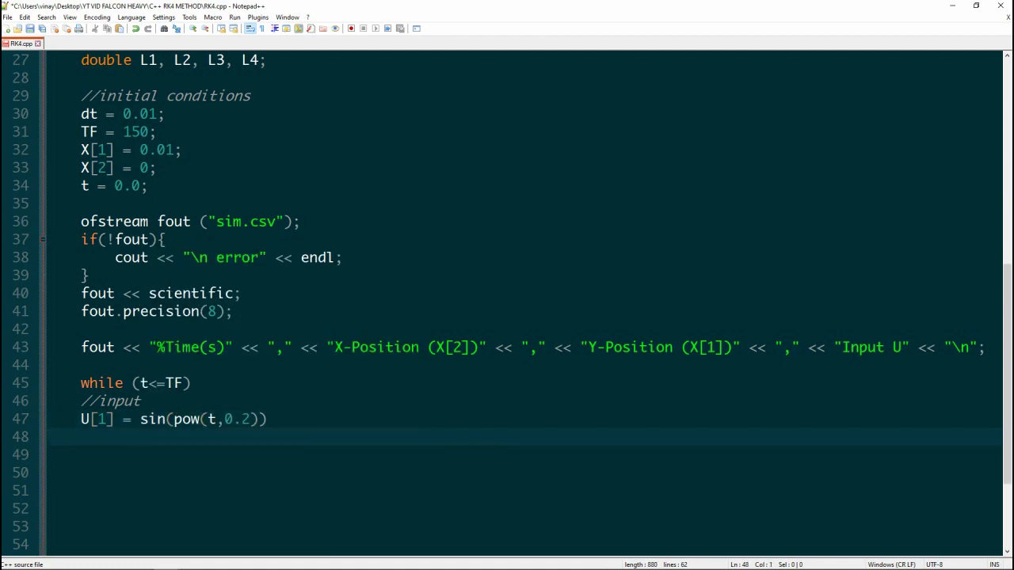
pyautogui.write(';')
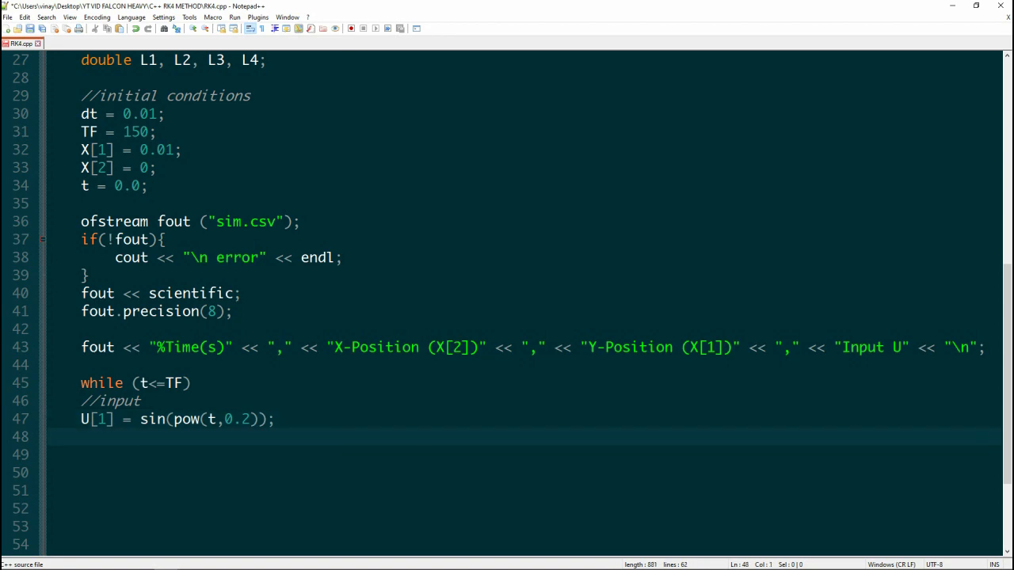
# Add placeholders double t_2 = t+0.5*dt and double t_3 = t+dt, then comment the forward iterations at each time step.
pyautogui.write('//placeholders')
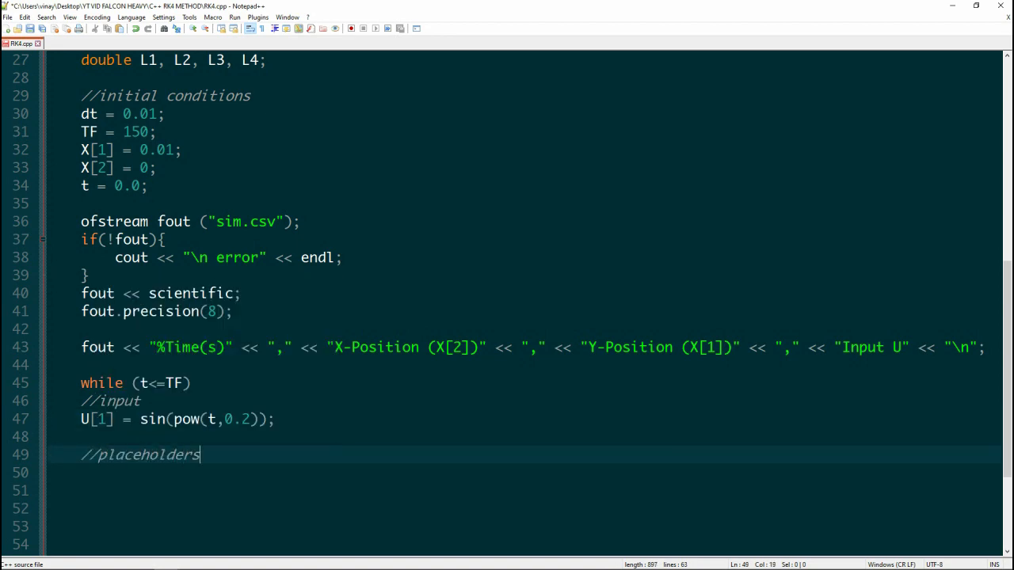
pyautogui.write('double t_2 = t+0.5*')
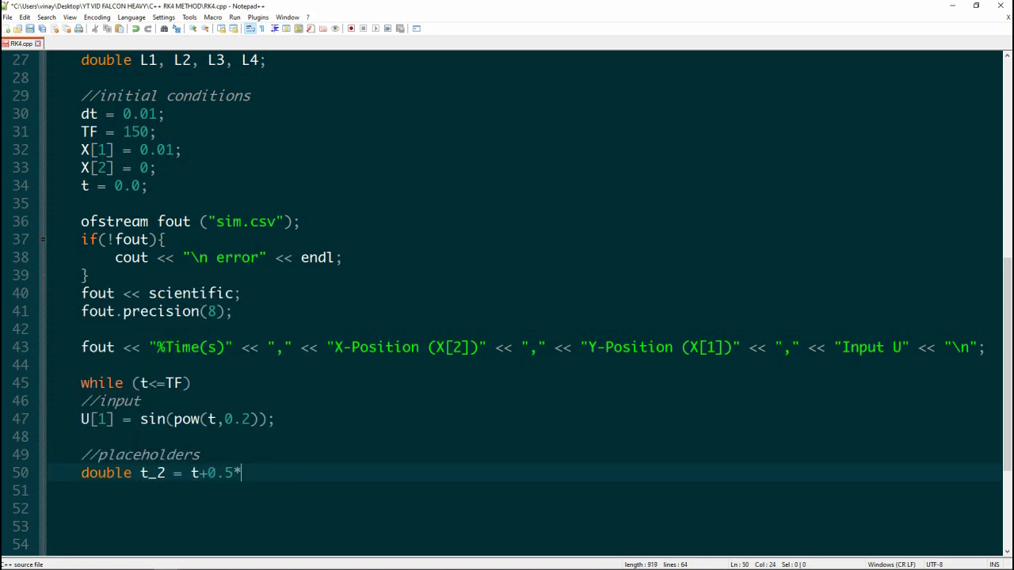
pyautogui.write('dt;')
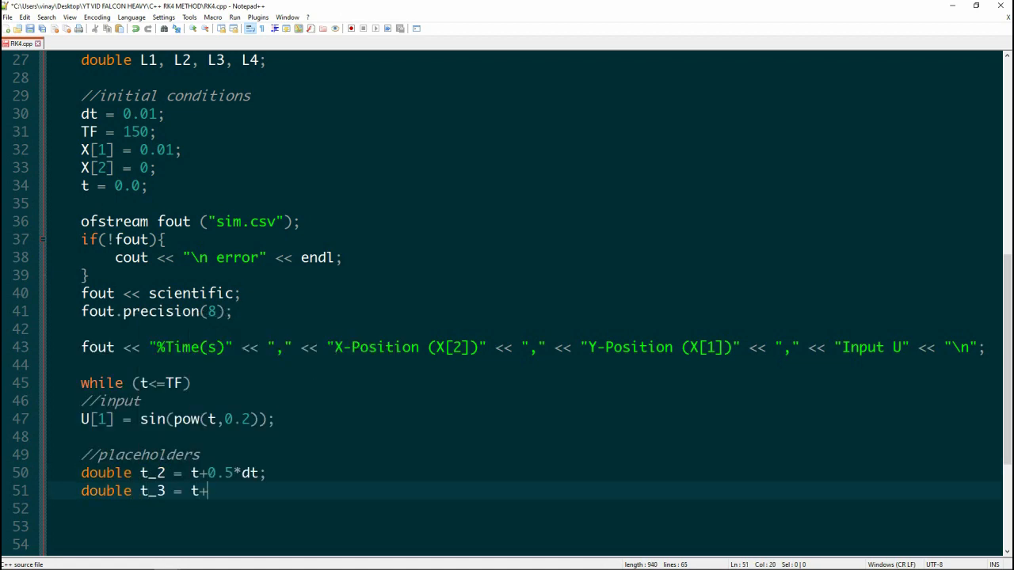
pyautogui.write('dt;')
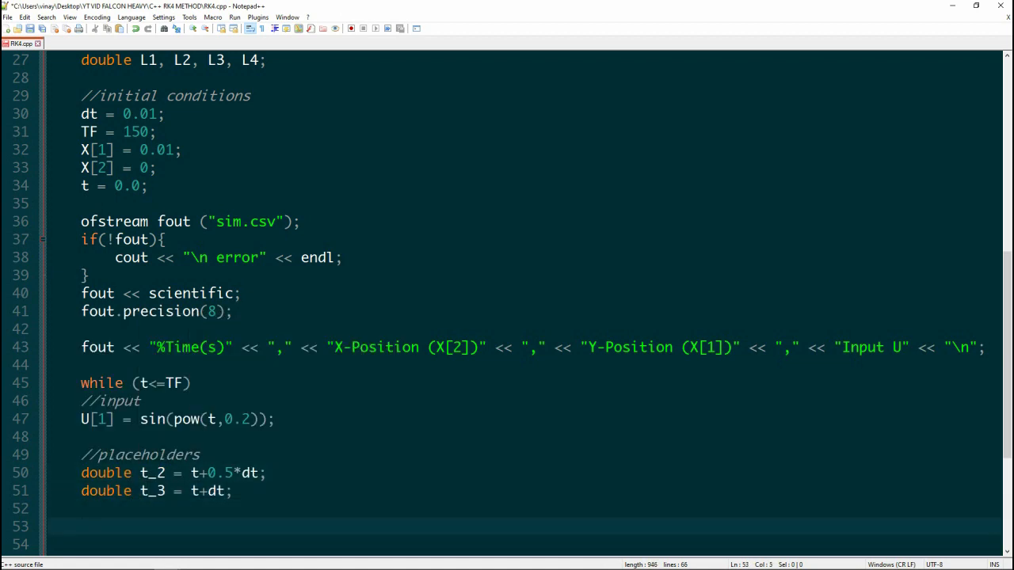
pyautogui.write('//at each time step, forward iterations')
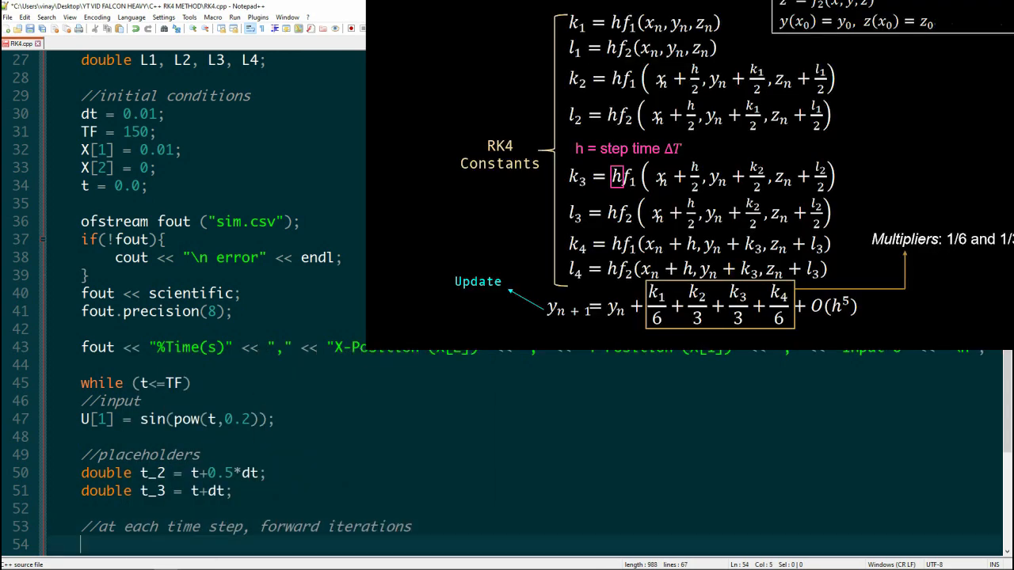
# Compute K1 = dt*func1(), K2 with X[1]+0.5*L1, and K3 = dt*func1(X[1]+0.5*L1) using the half-step slopes.
pyautogui.write('K1 = dt*func1()')
pyautogui.write('K2 =')
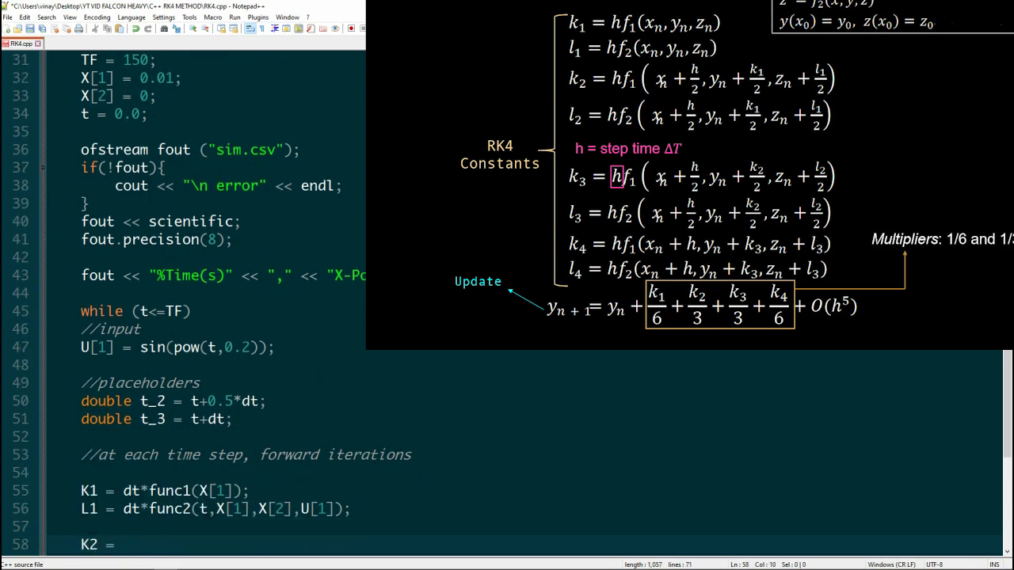
pyautogui.write('dt*func1(X[1]+0.5*)')
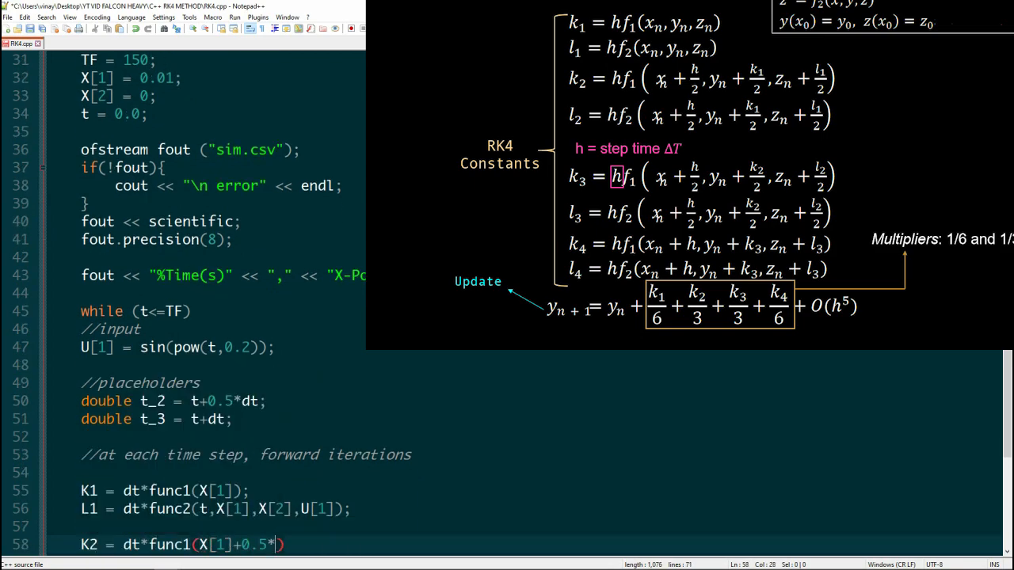
pyautogui.write('*L1);')
pyautogui.write('L2 = dt*func2(t,X[1]+0.5*L1, X[2]+0.5*K1, U[1]);')
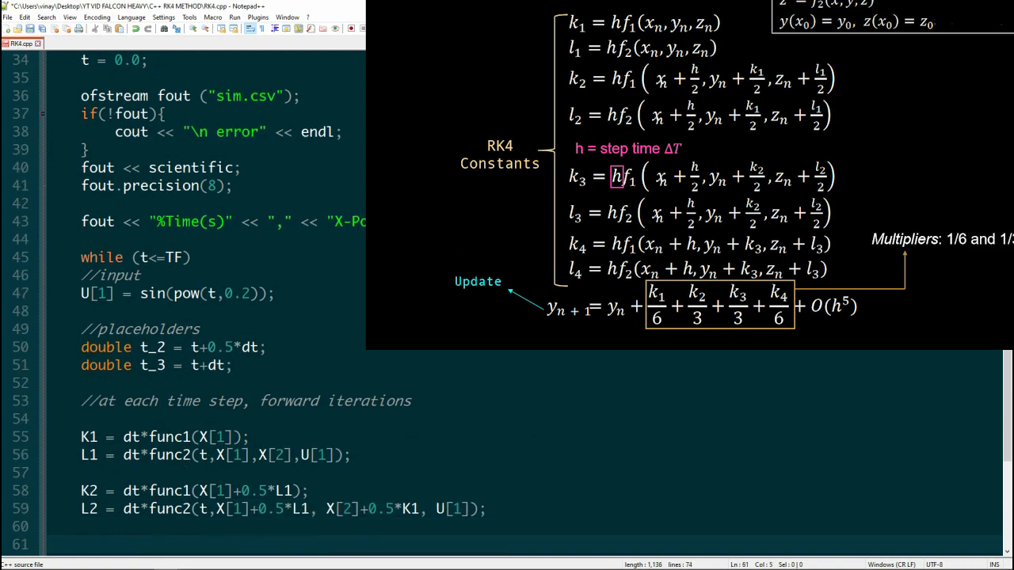
pyautogui.scroll(-3)
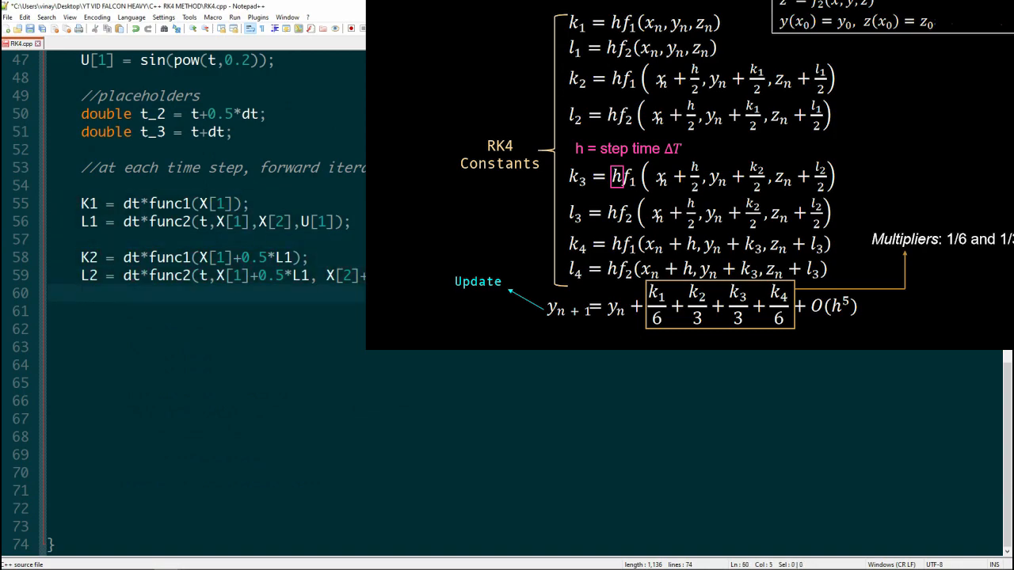
pyautogui.write('K3 = dt*func1(X[1]+0.5*L1);')
pyautogui.write('L4 = dt*func2(t_3,X[1]+L3, X[2]+K3, U[1]);')
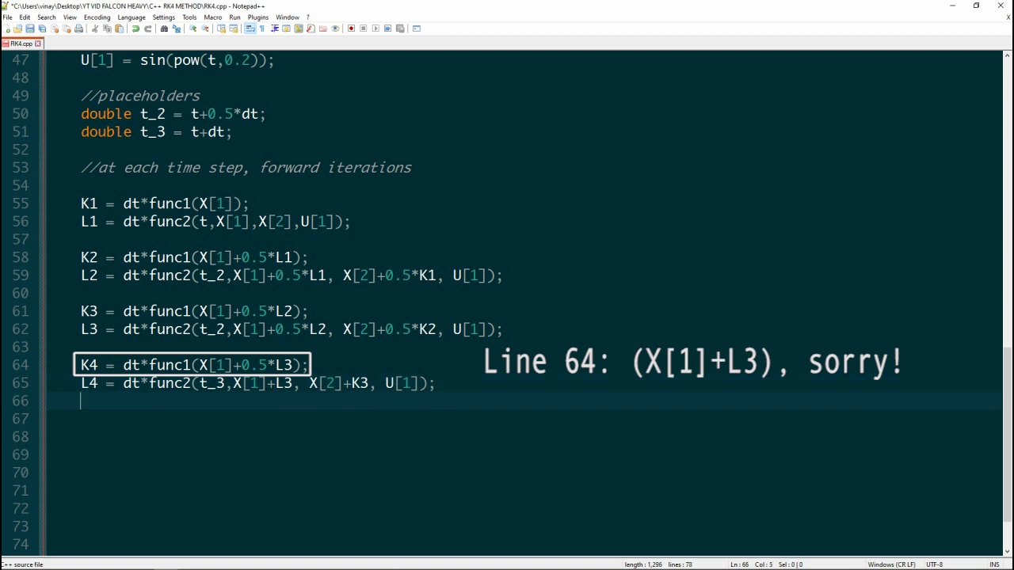
# Add RK4 position updates: X[2] from a1*(K1+K4)+..., X[1] from a1*(L1+L4)+a23*(L2+L3).
pyautogui.write('//update X-Position')
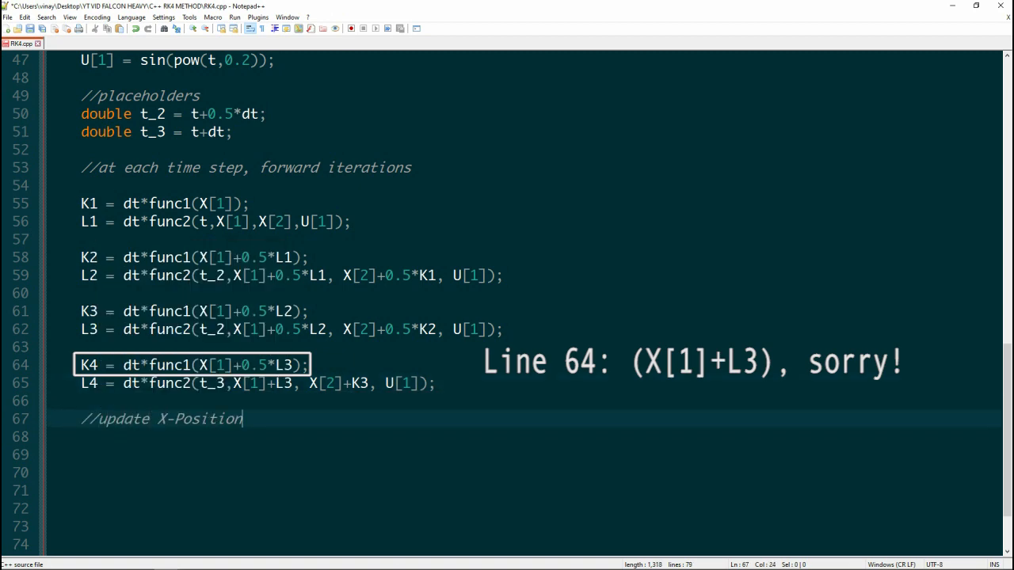
pyautogui.write('X[2] = X[2]+a1*(')
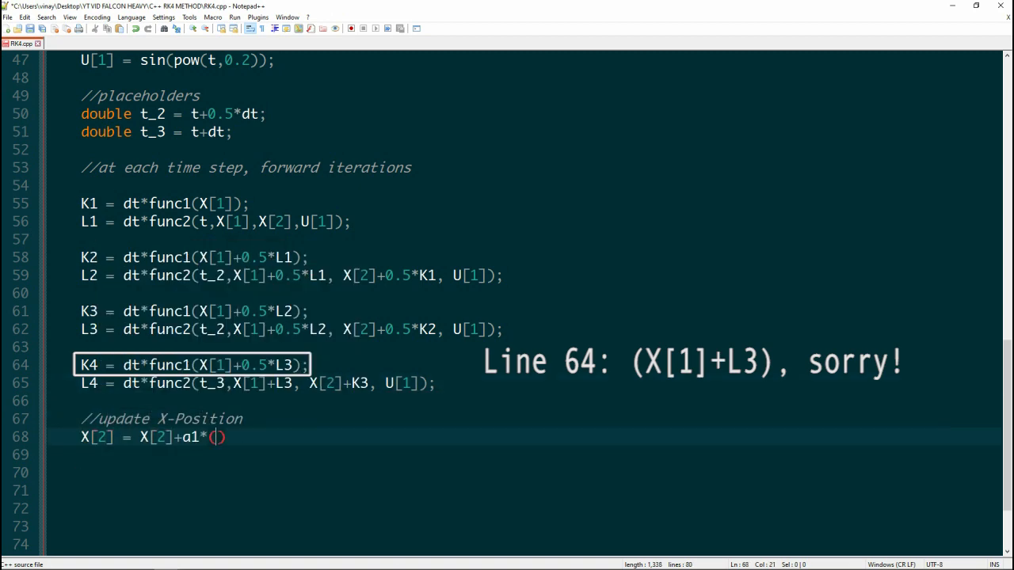
pyautogui.write('(K1+K4)+a23(K2+K3);')
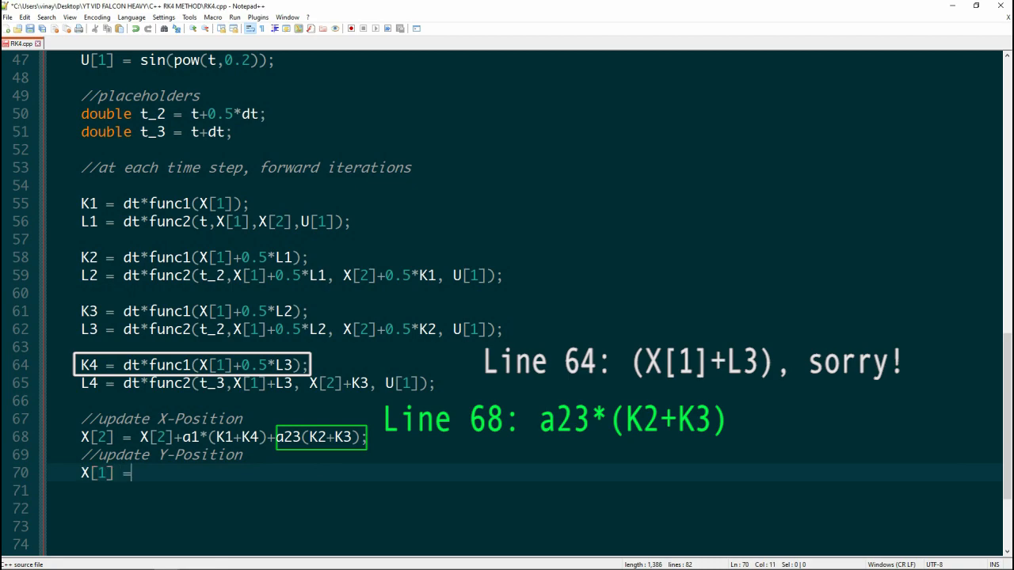
pyautogui.write('X[1] +a1*()')
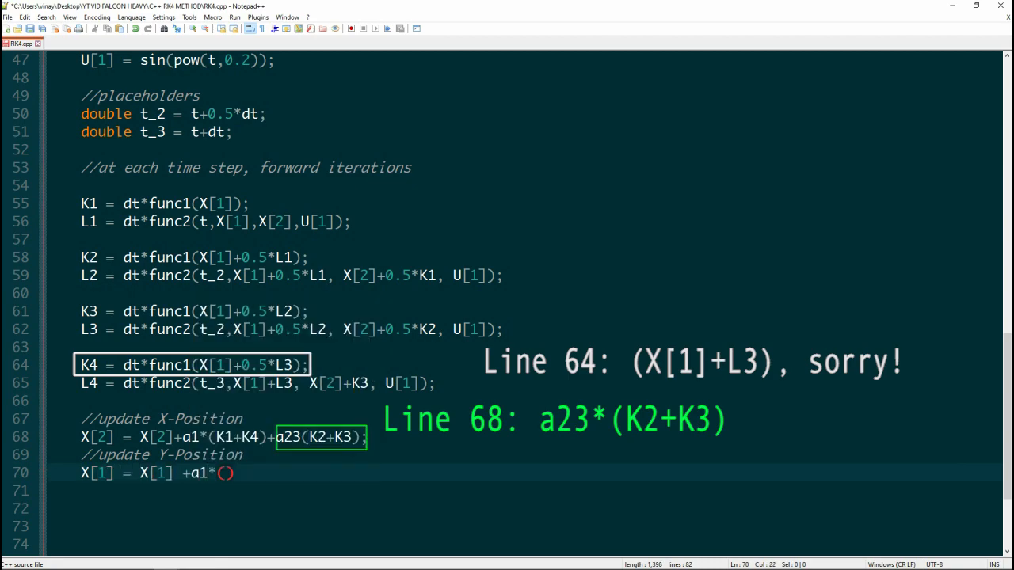
pyautogui.write('L1+L4)+a23*(L2+')
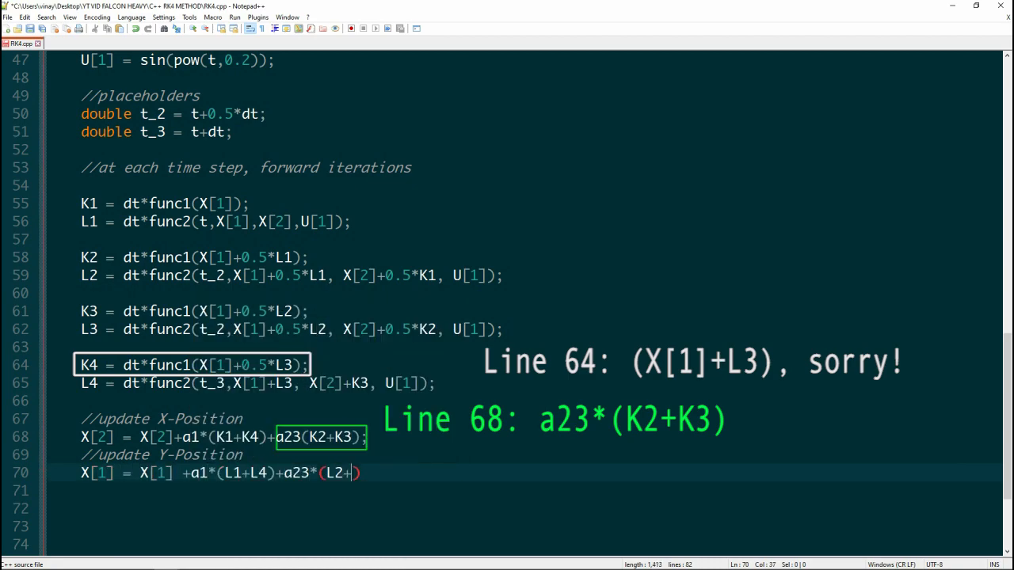
pyautogui.write('L3);')
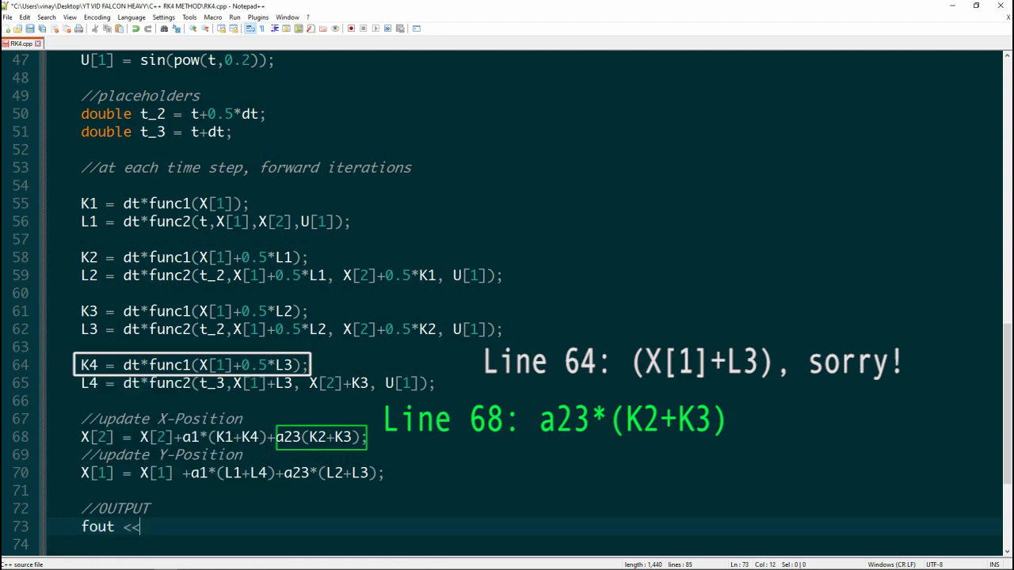
# Write the output line streaming t, X[2], X[1] separated by commas to the CSV.
pyautogui.write('t << "," << X[2] <<')
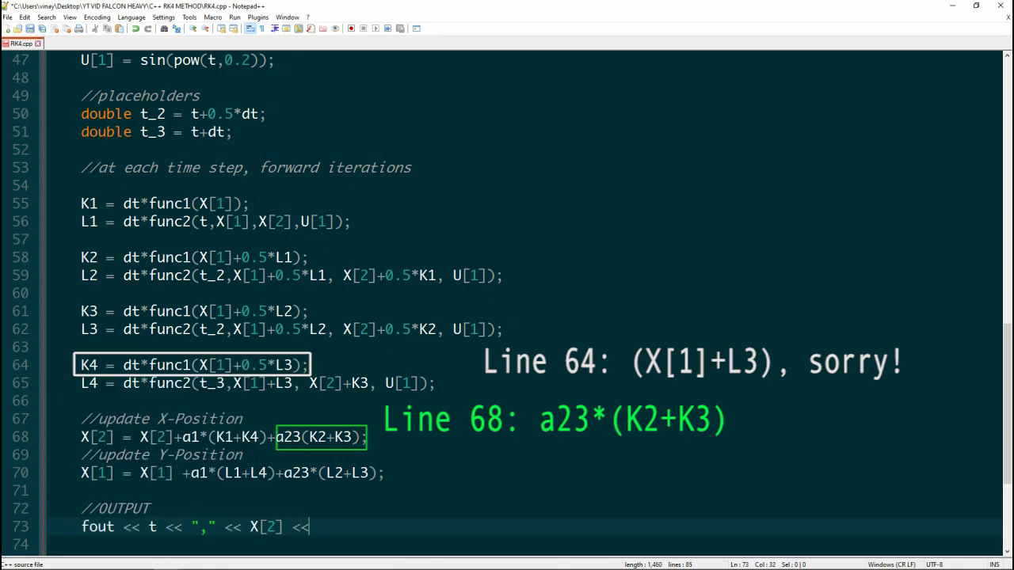
pyautogui.write('"," << X[1] << "," << U[1] << "\\n";')
pyautogui.click(538, 544)
pyautogui.write('t+=dt;')
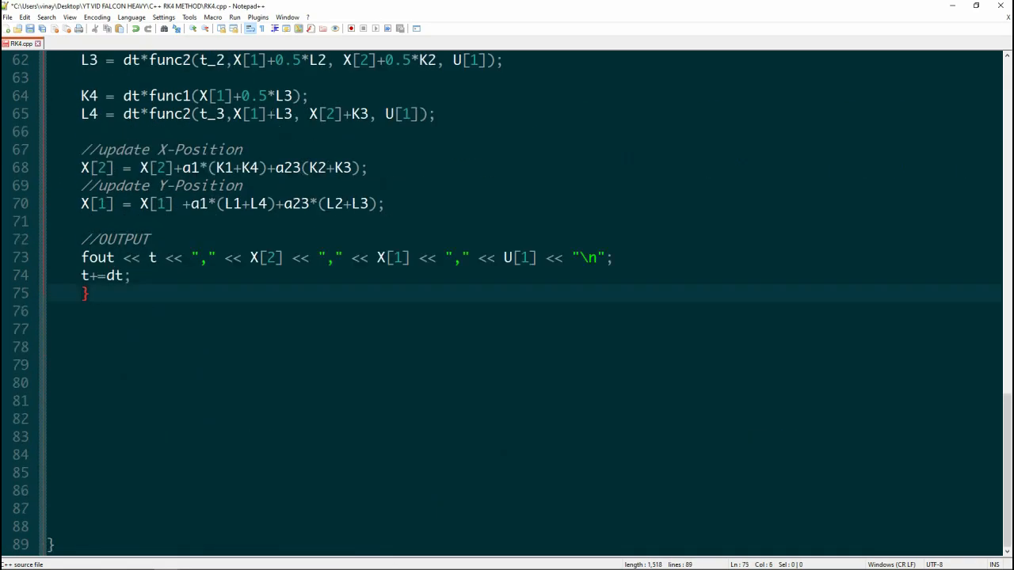
# Print the final value with cout << "X[1] = " << X[1] and begin the system call.
pyautogui.write('cout <<')
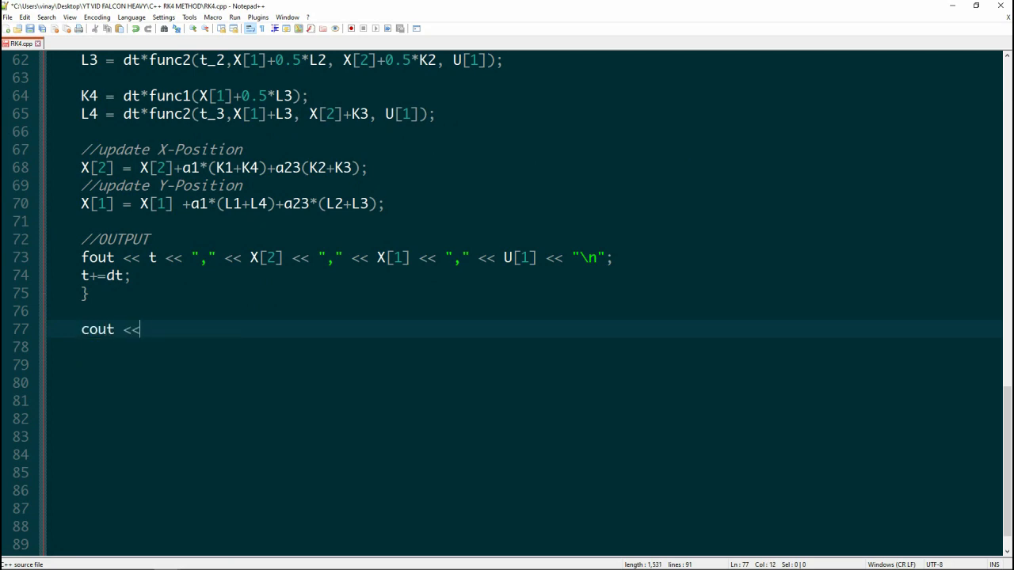
pyautogui.write('"X[1] = " << X[1] << endl;')
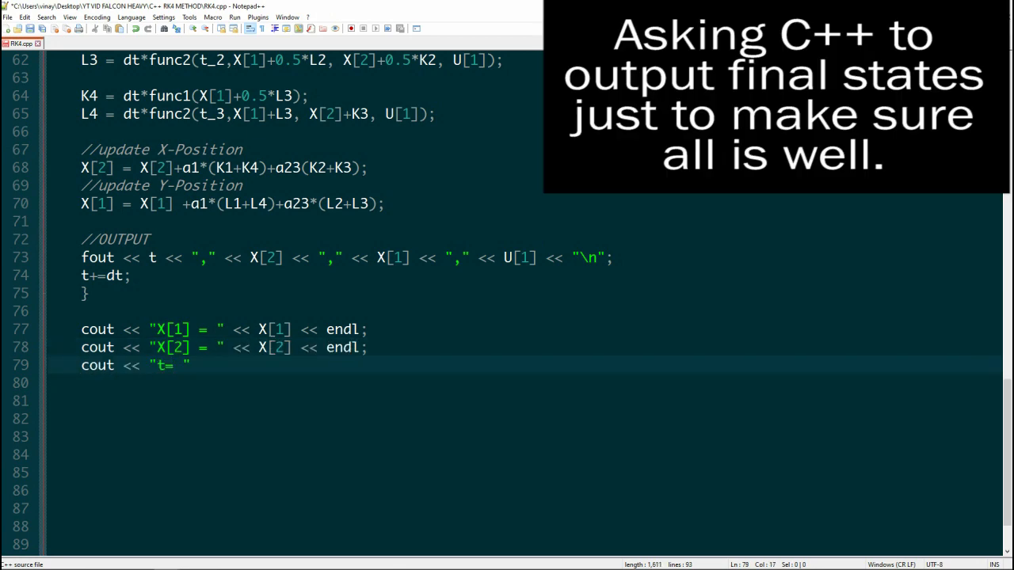
pyautogui.write('sys')
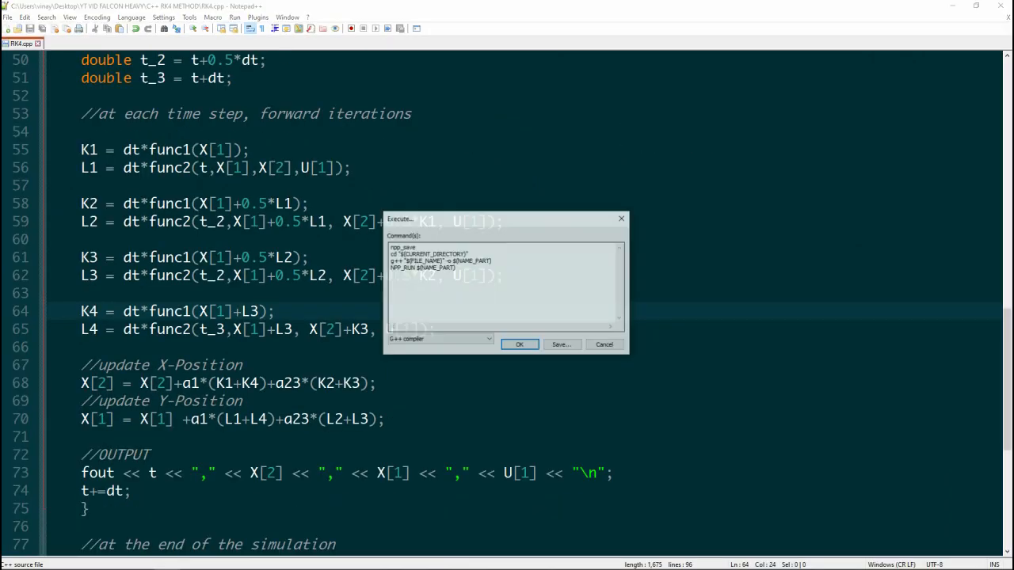
# Compile and run RK4.cpp through the NppExec C++ compiler script.
pyautogui.click(520, 343)
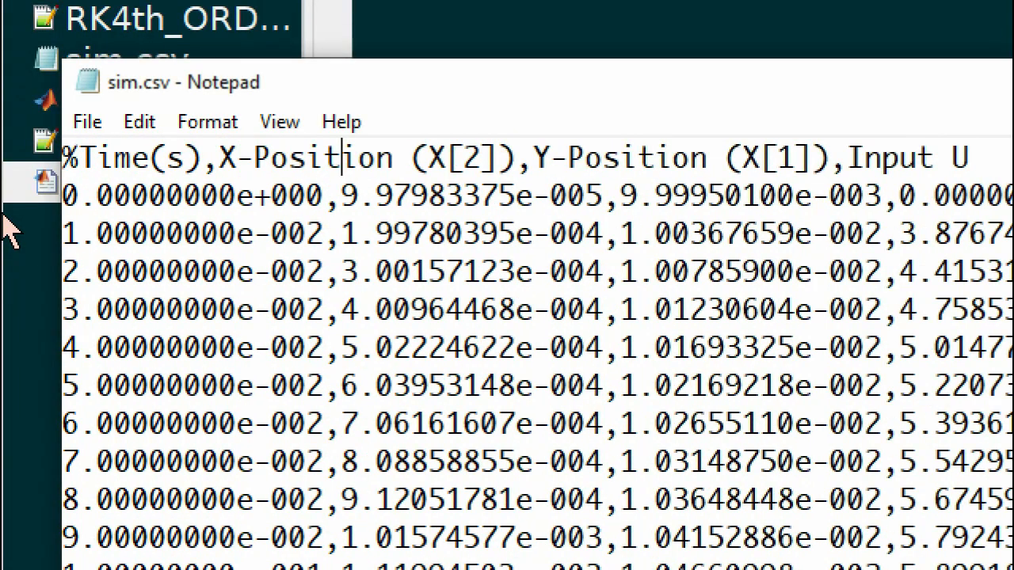
# Open sim.csv from the desktop in Notepad to check its columns.
pyautogui.doubleClick(551, 195)
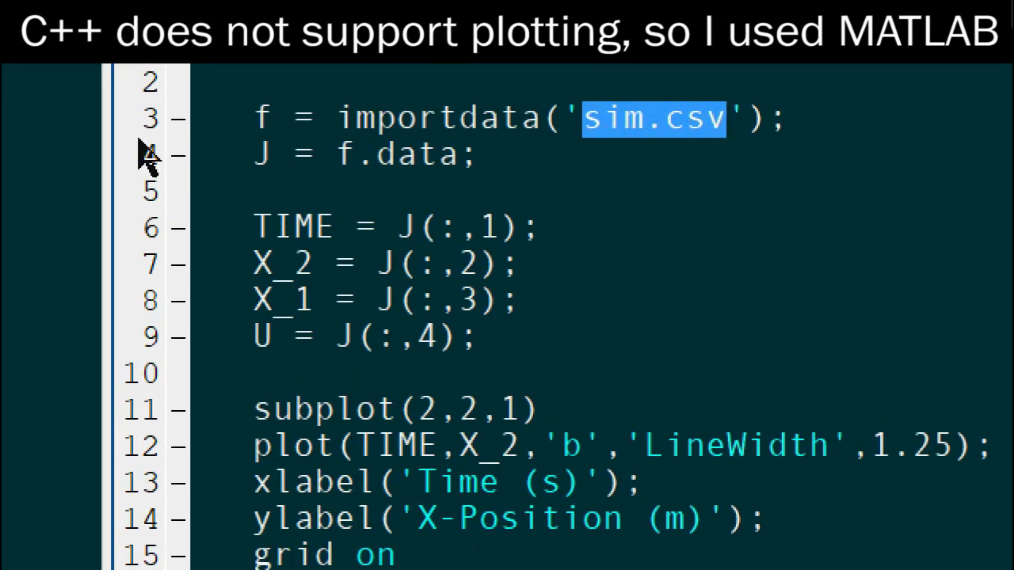
pyautogui.doubleClick(393, 152)
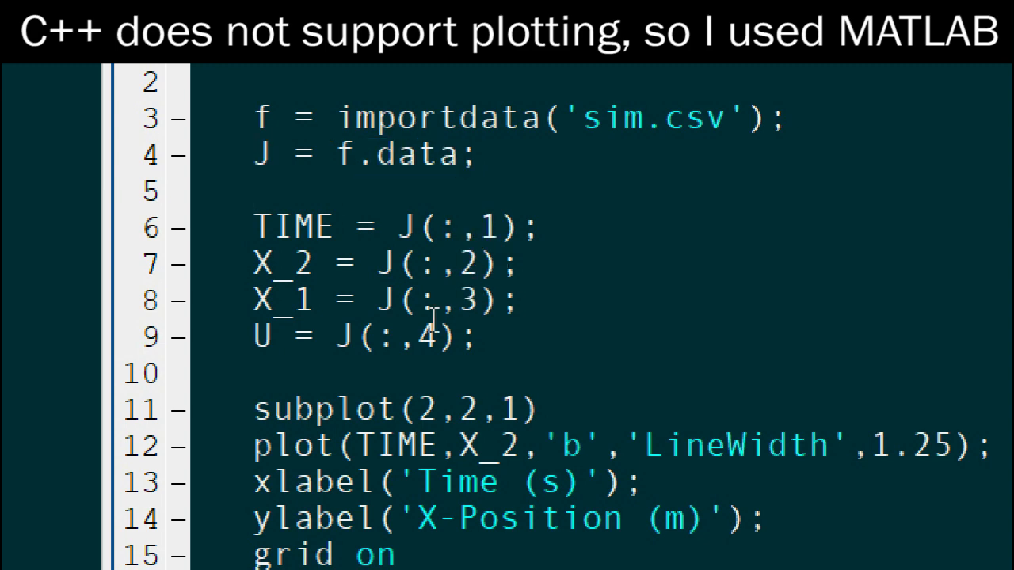
pyautogui.doubleClick(282, 301)
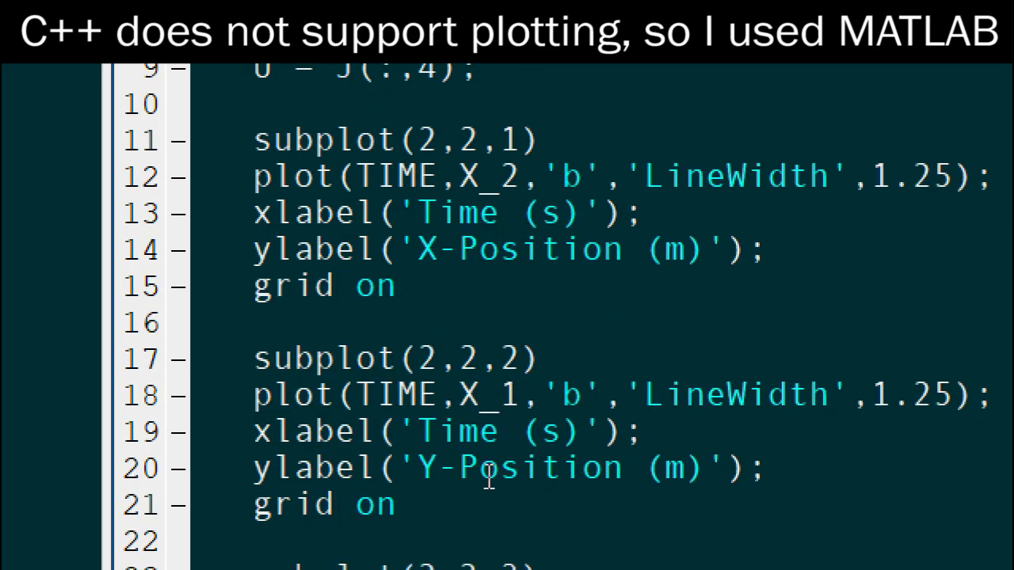
pyautogui.scroll(-3)
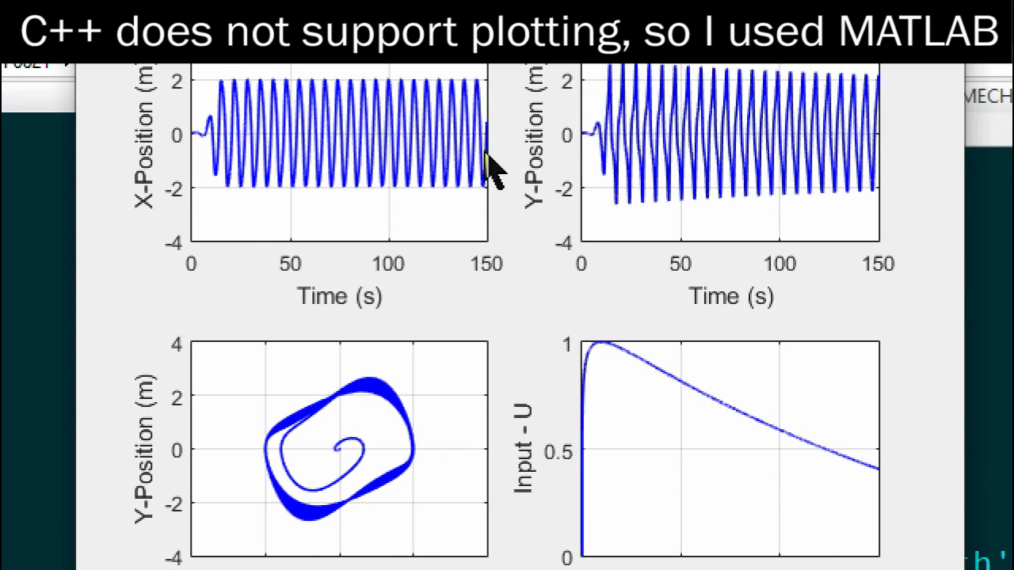
# Scroll the figure to view the Y-versus-X and input U panels.
pyautogui.scroll(-3)
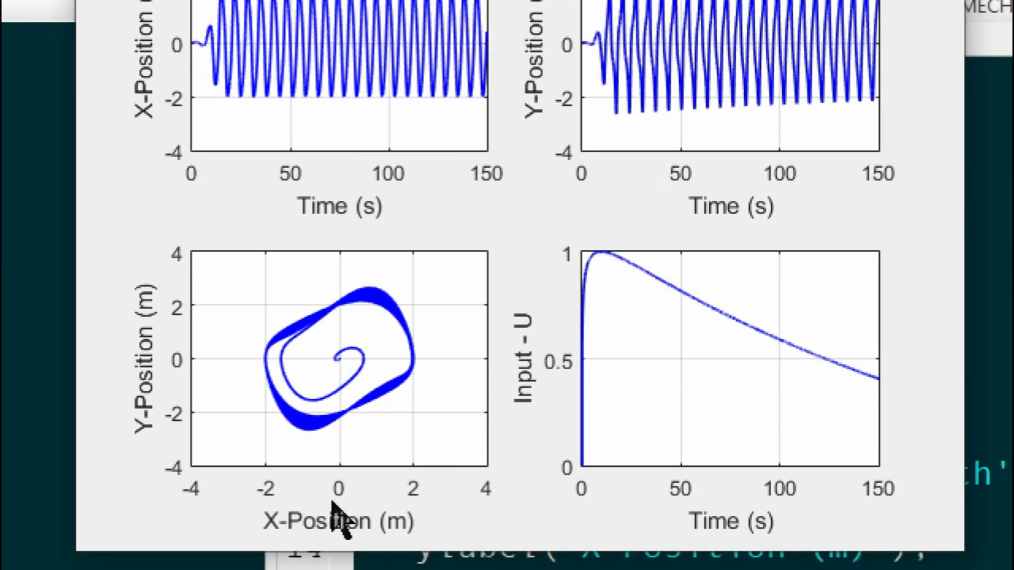